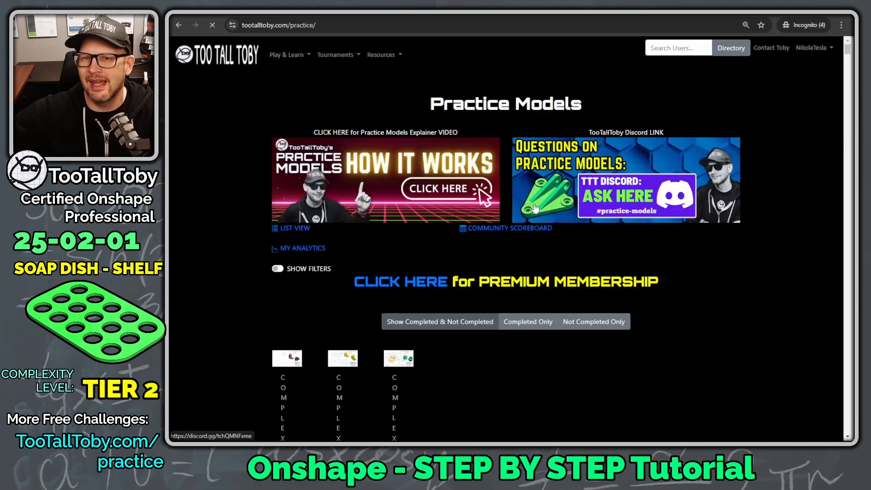
# Scroll the Practice Models list down to the 25-02-01 Soap Dish Shelf card.
pyautogui.scroll(-3)
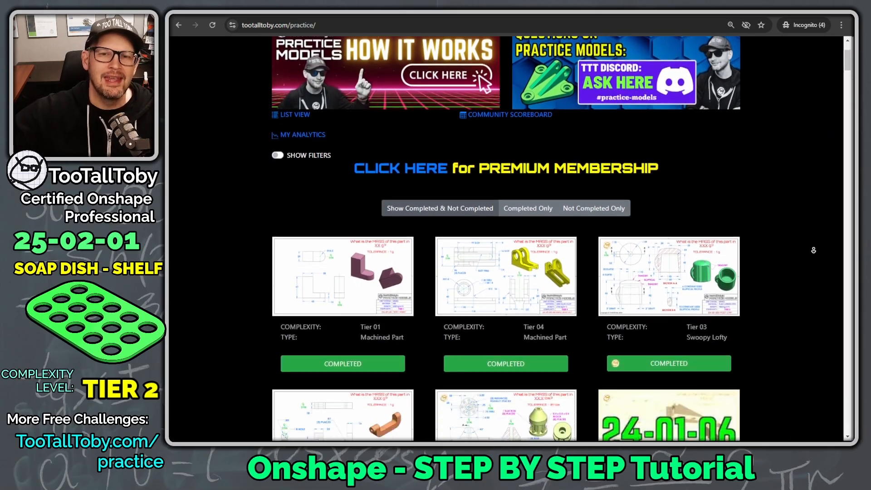
pyautogui.scroll(-3)
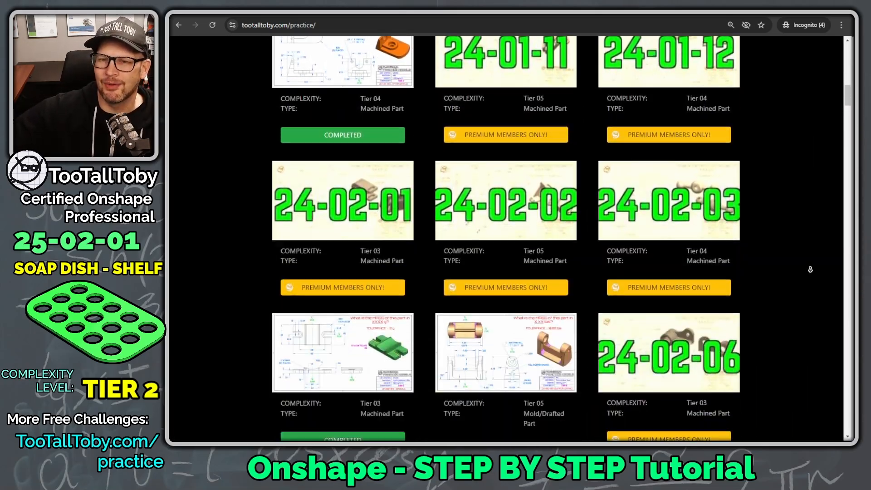
pyautogui.scroll(-3)
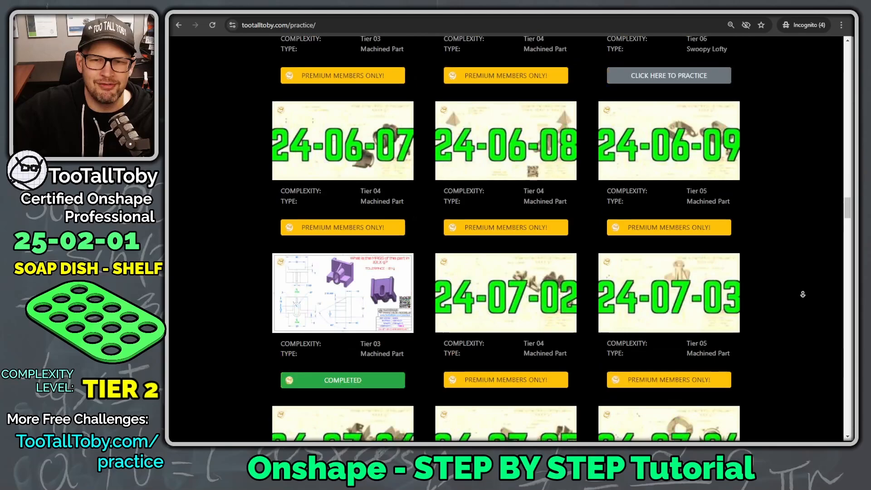
pyautogui.scroll(-3)
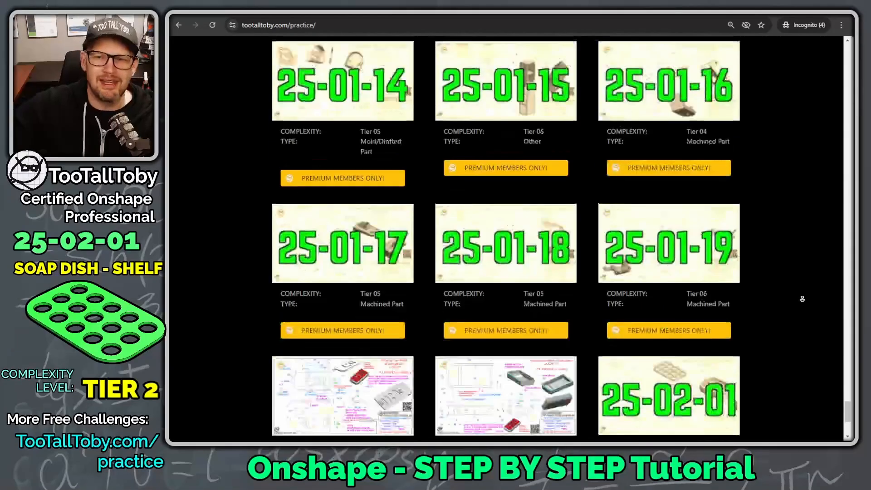
pyautogui.scroll(-3)
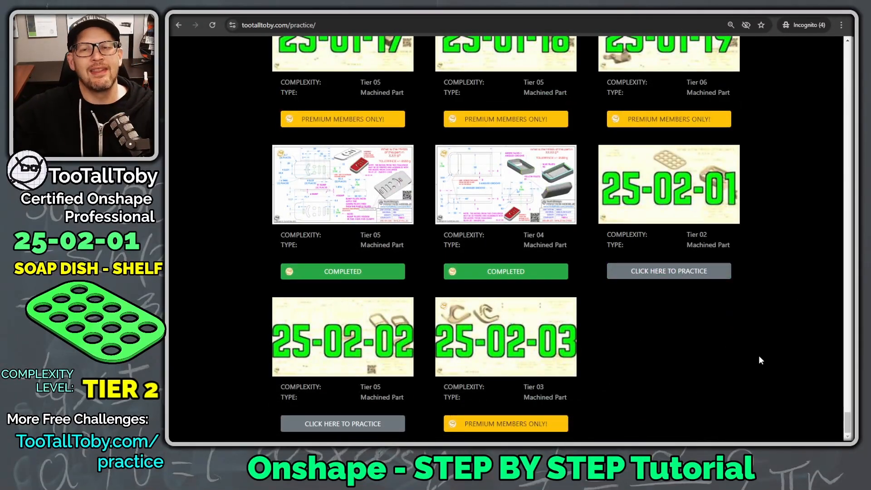
pyautogui.moveTo(661, 400)
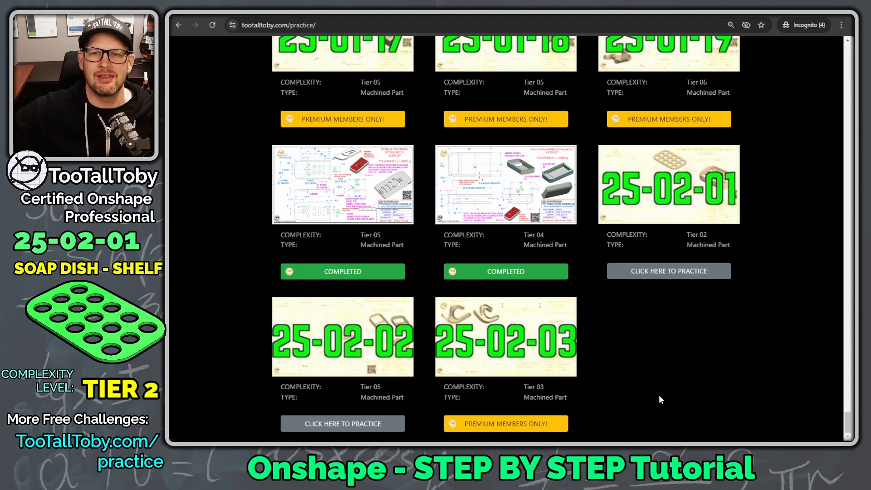
pyautogui.scroll(3)
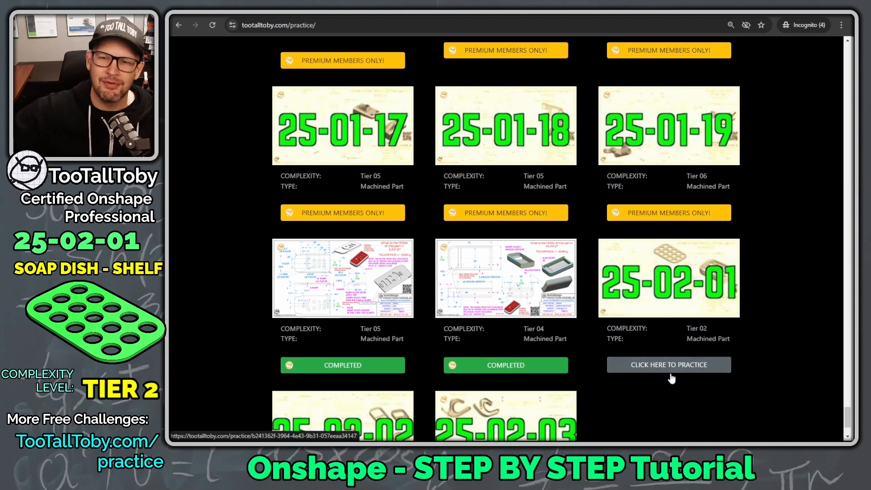
pyautogui.moveTo(519, 224)
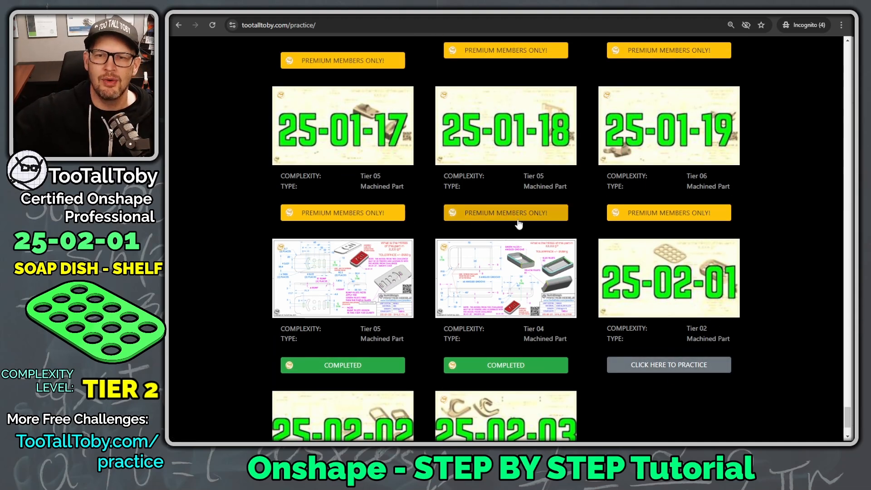
pyautogui.scroll(-3)
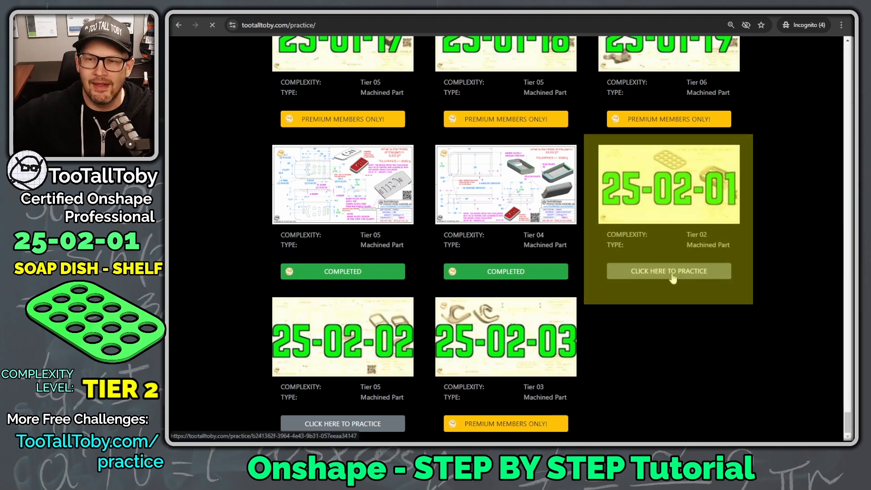
# Enter the 25-02-01 practice model details and begin the challenge to reach the submission timer.
pyautogui.click(669, 271)
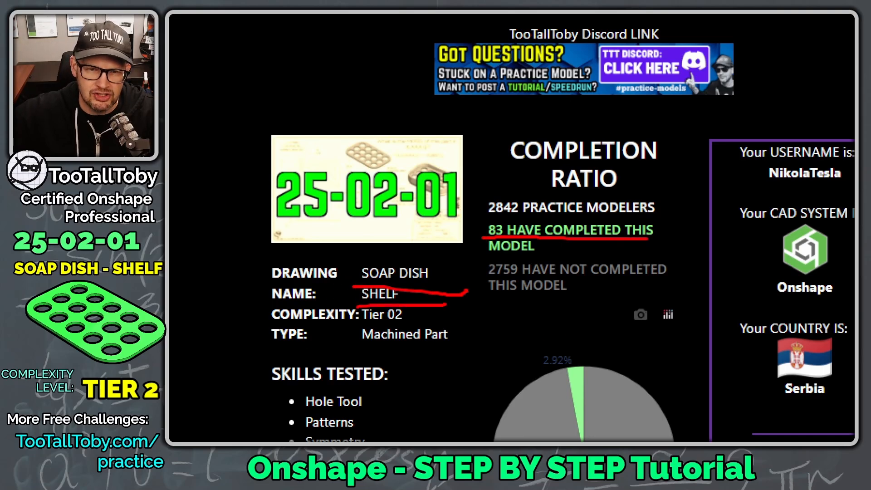
pyautogui.scroll(-3)
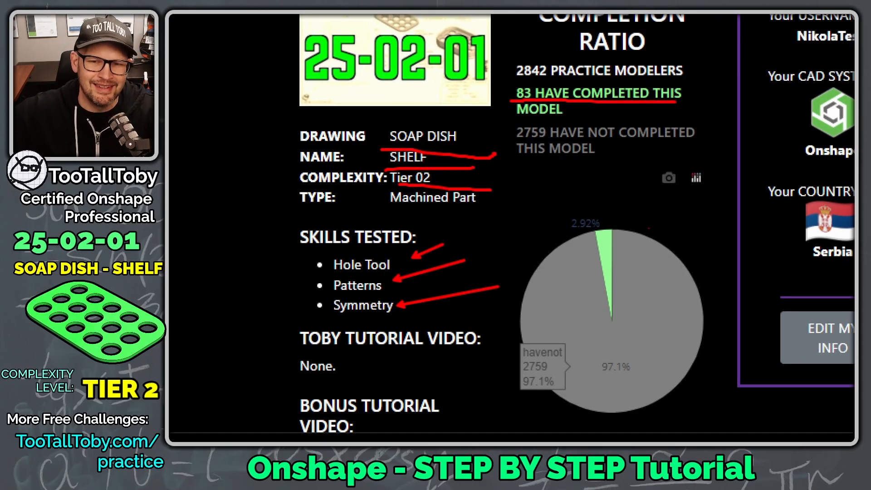
pyautogui.scroll(-3)
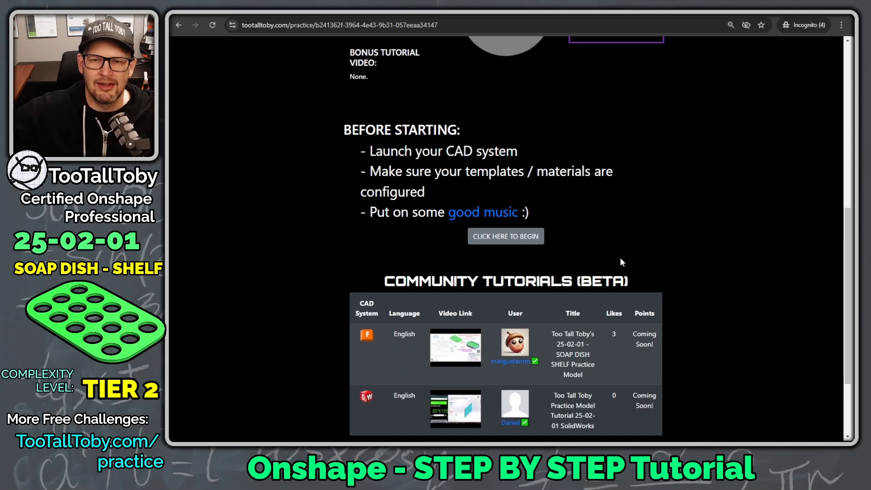
pyautogui.click(507, 236)
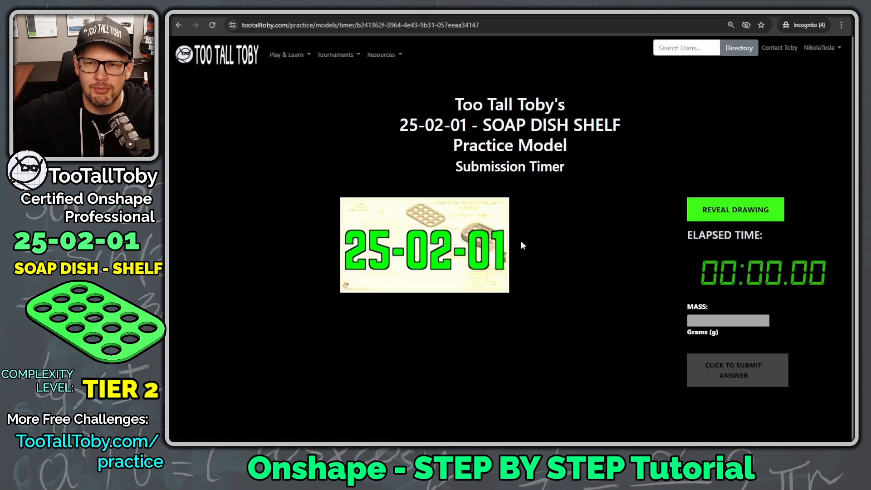
pyautogui.moveTo(755, 214)
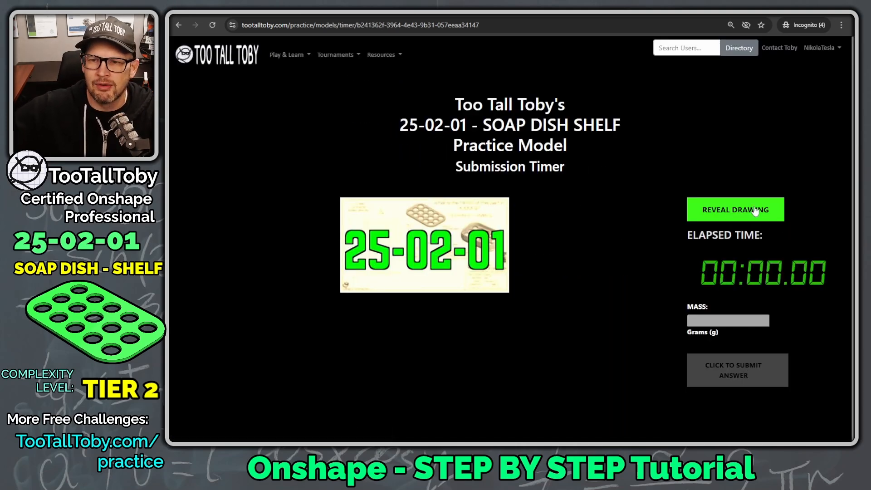
# Reveal the Soap Dish Shelf drawing and zoom in to review its holes and overall dimensions.
pyautogui.click(735, 210)
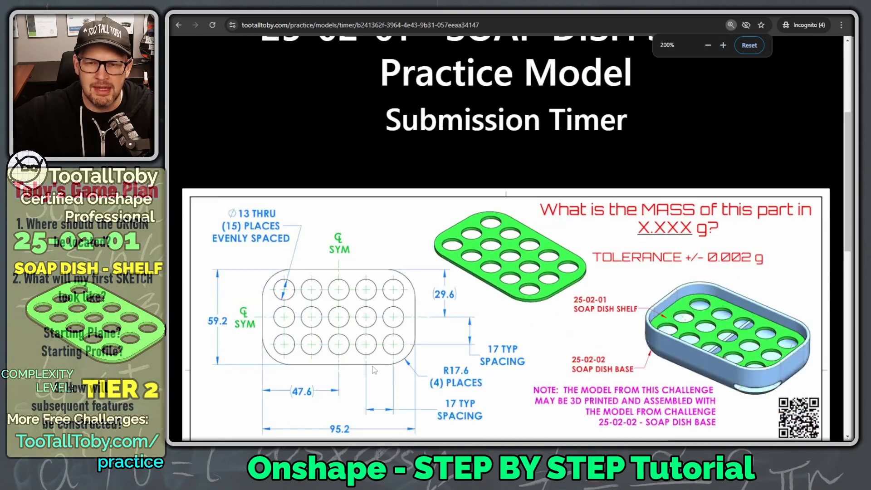
pyautogui.scroll(-3)
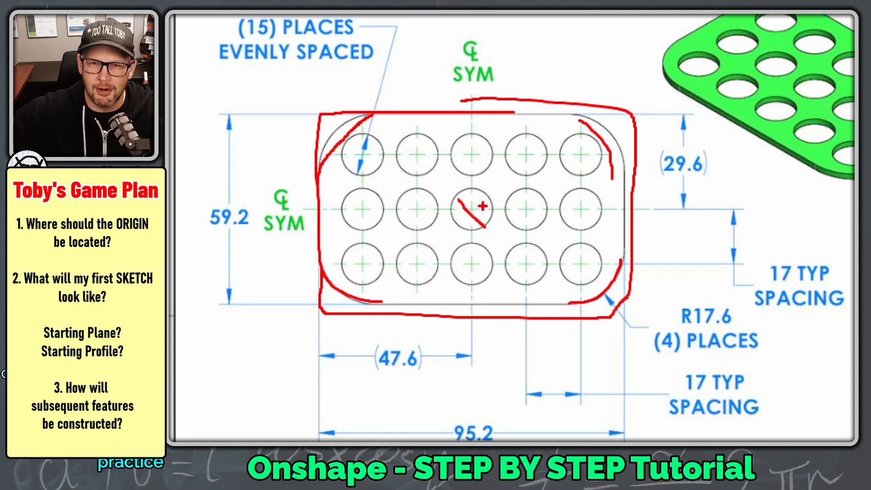
pyautogui.moveTo(467, 95); pyautogui.dragTo(472, 316)
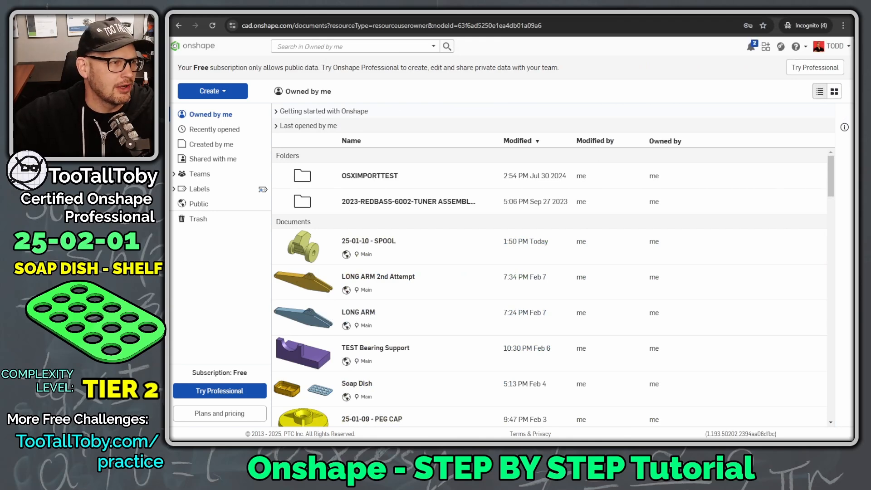
pyautogui.moveTo(646, 173)
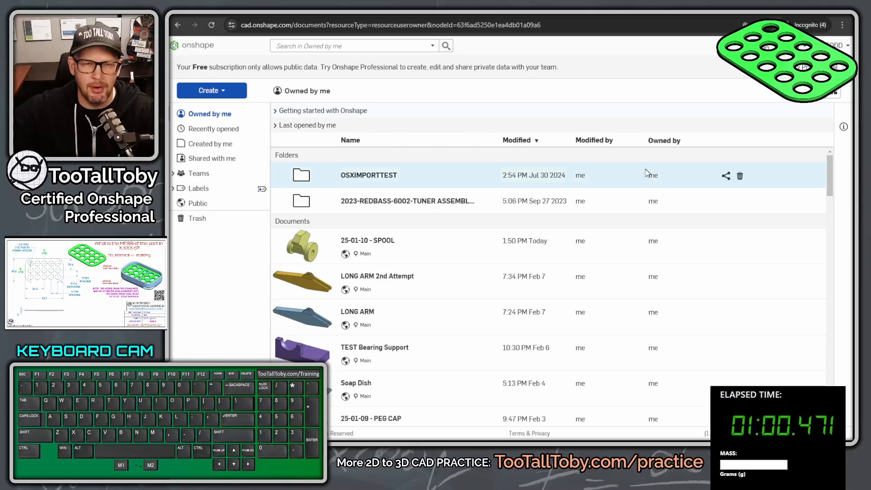
# Create a new public document named '25-02-01 - SOAP DISH SHELF'.
pyautogui.click(211, 90)
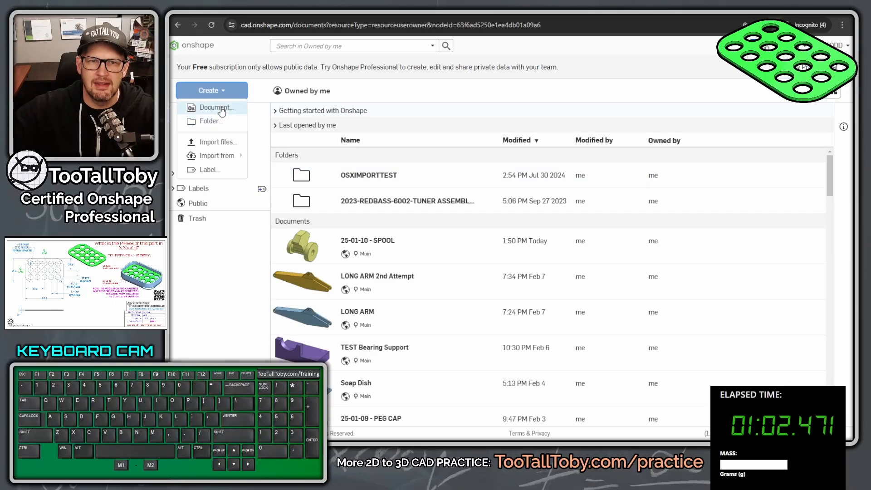
pyautogui.click(212, 107)
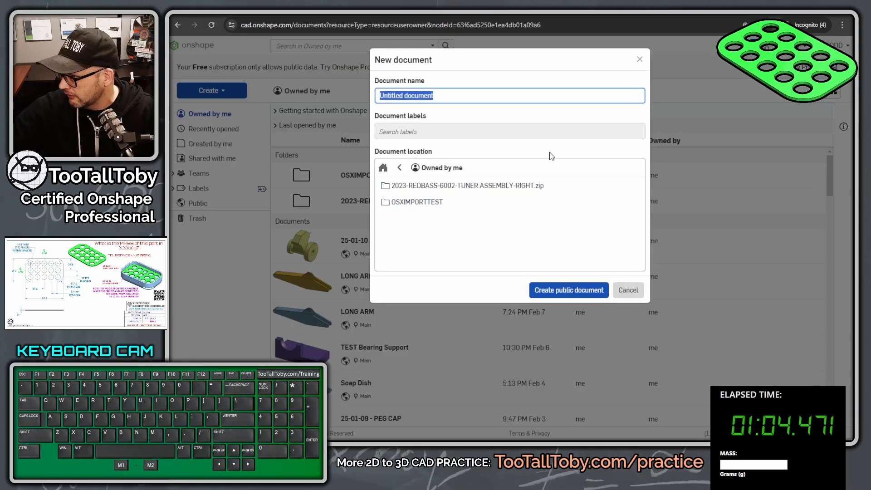
pyautogui.write('25-02-0')
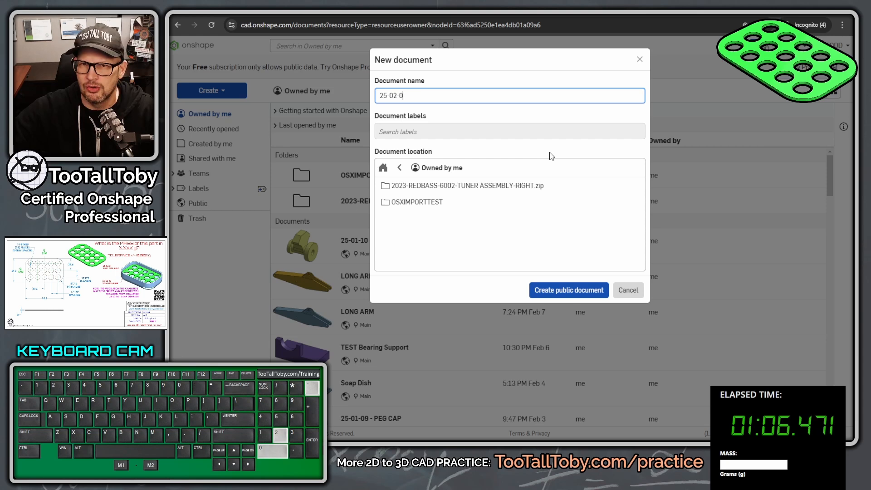
pyautogui.write('1')
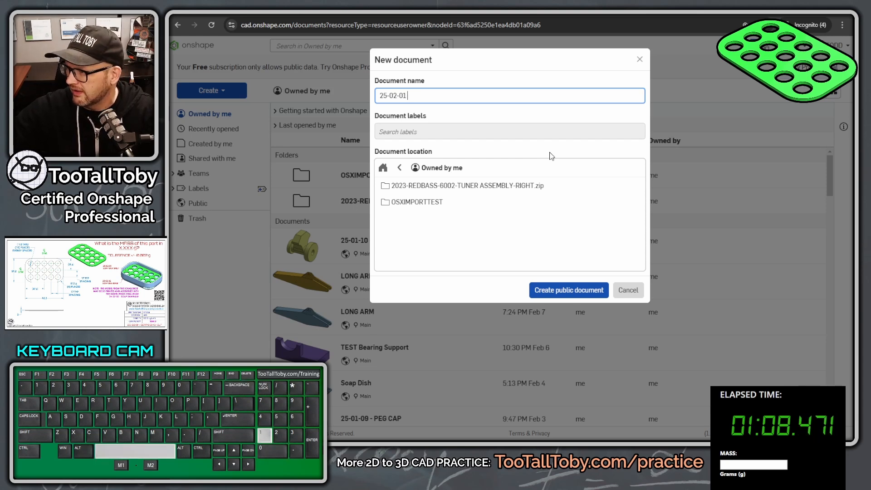
pyautogui.write('- SOAP DI')
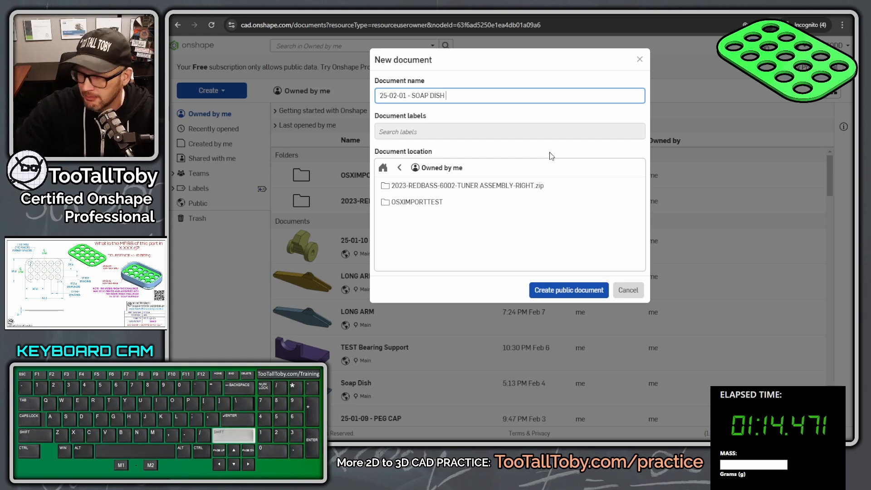
pyautogui.write('SHELF')
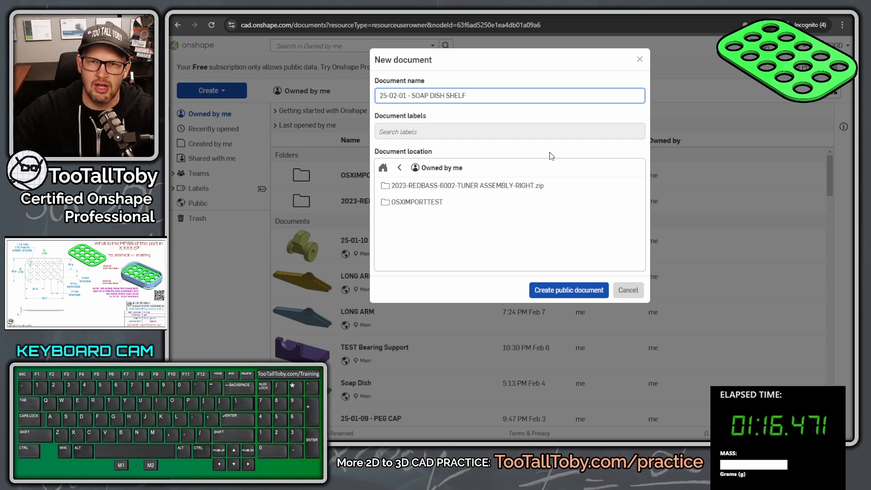
pyautogui.click(568, 291)
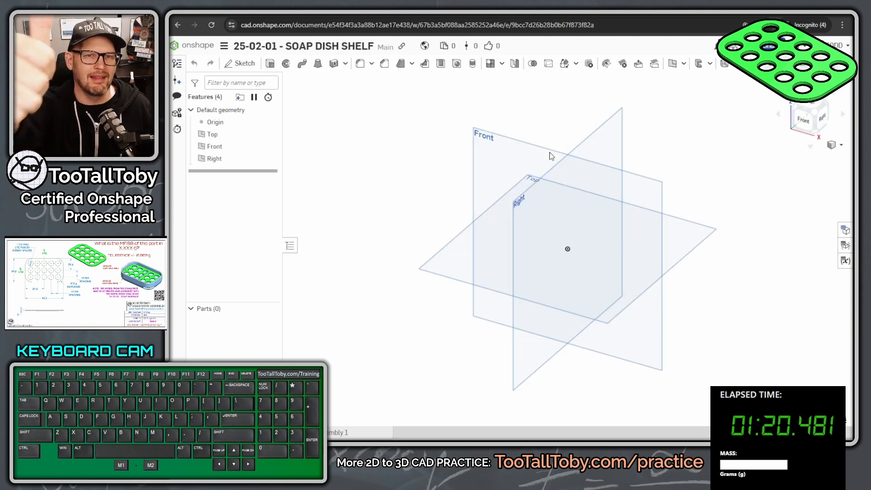
pyautogui.moveTo(435, 222)
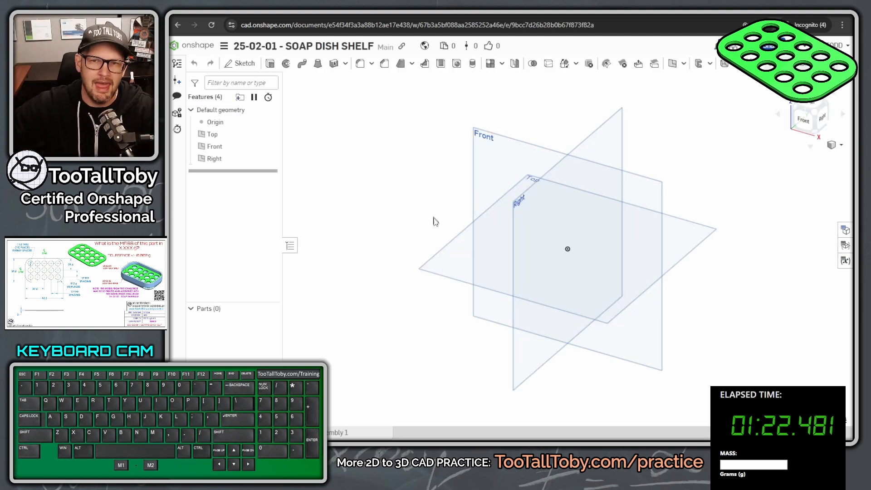
# Sketch a center-point rectangle on the Top plane dimensioned 95.2 mm by 59.2 mm.
pyautogui.click(212, 134)
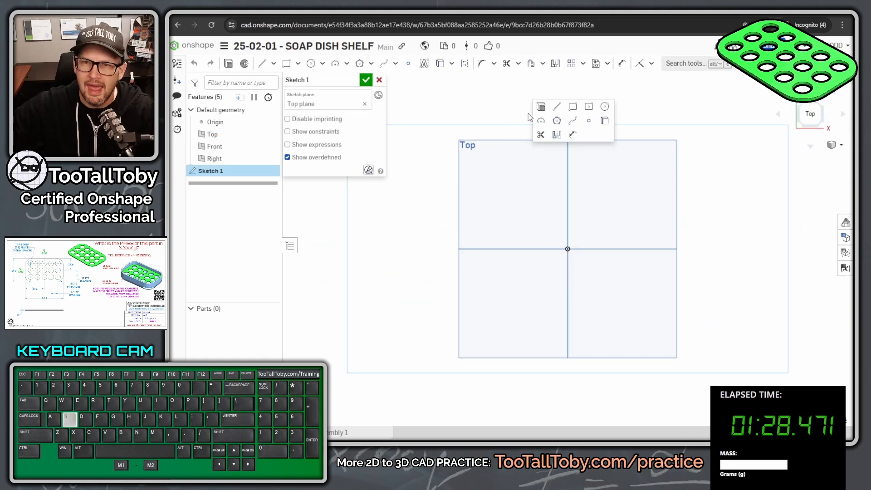
pyautogui.moveTo(589, 106)
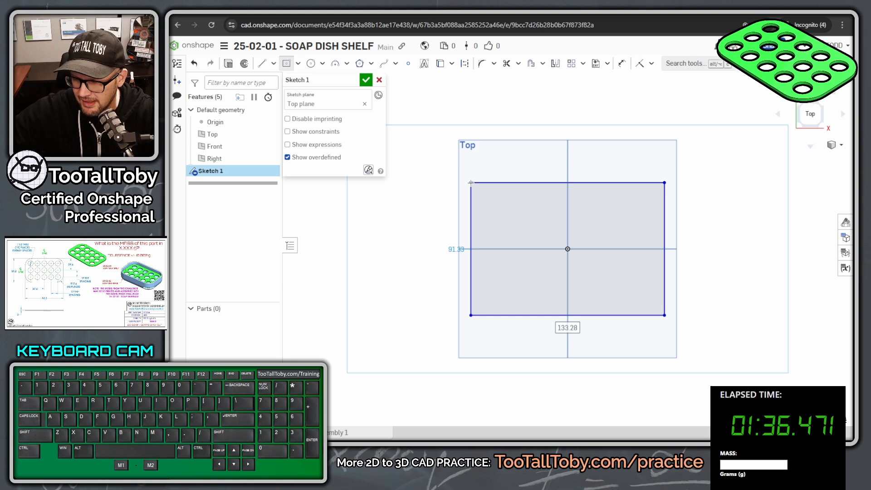
pyautogui.write('95.2')
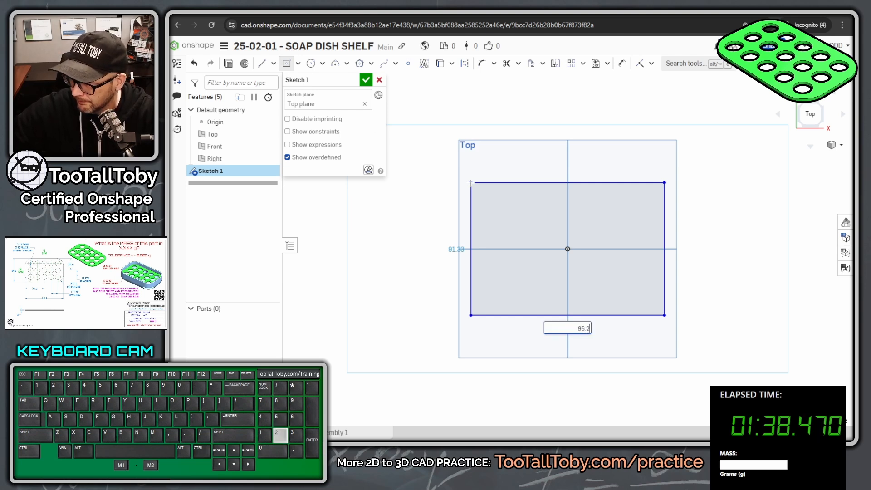
pyautogui.press('Enter')
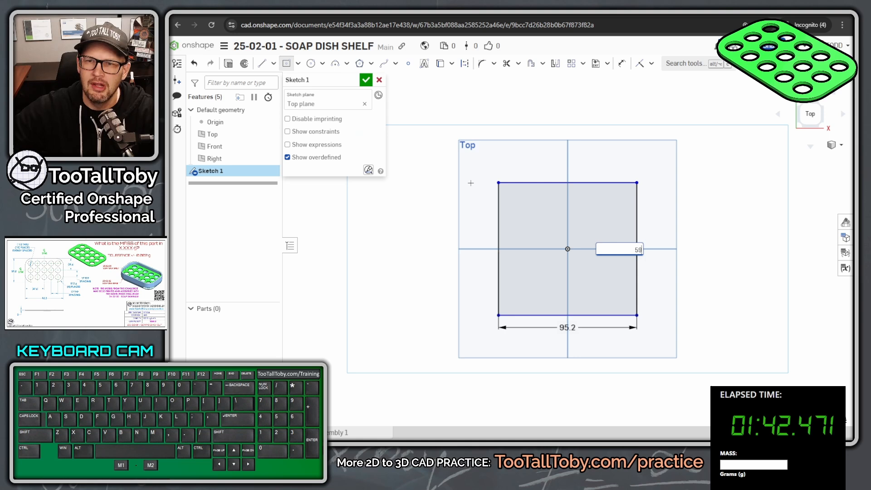
pyautogui.write('59.2')
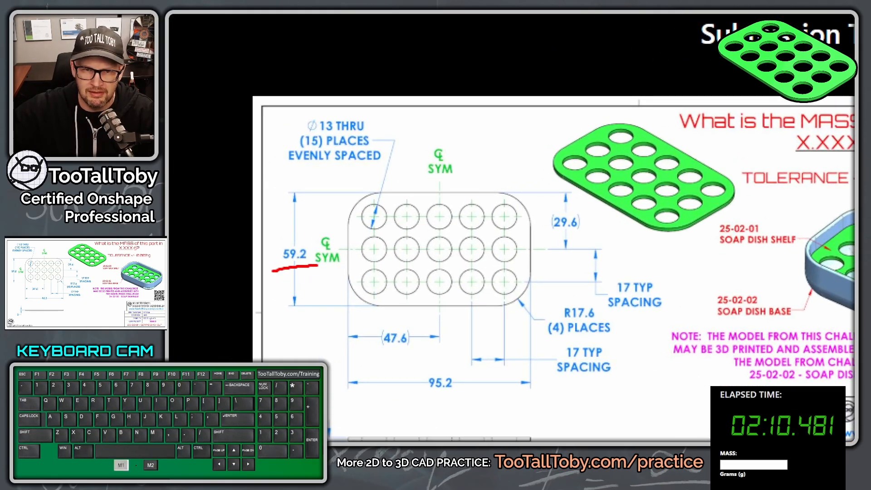
pyautogui.moveTo(411, 395); pyautogui.dragTo(488, 395)
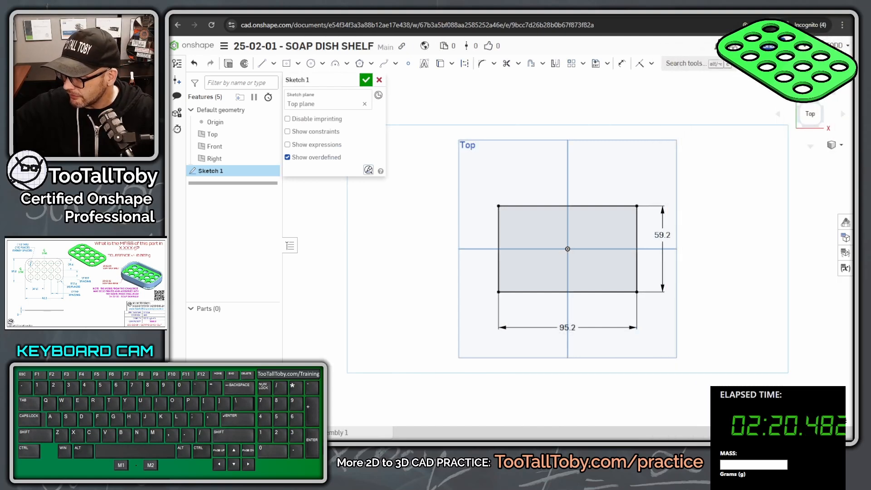
pyautogui.moveTo(530, 164)
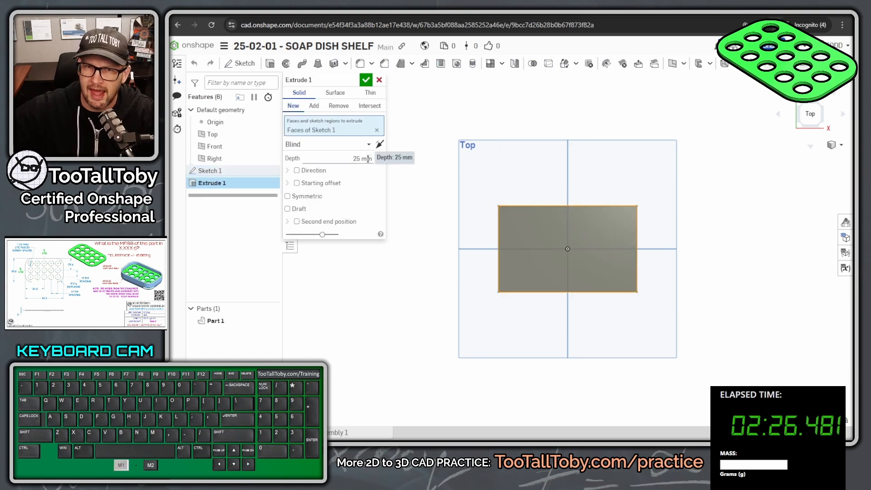
# Extrude the rectangle 2 mm and preview a 17.6 mm fillet on all four parallel corner edges.
pyautogui.write('2')
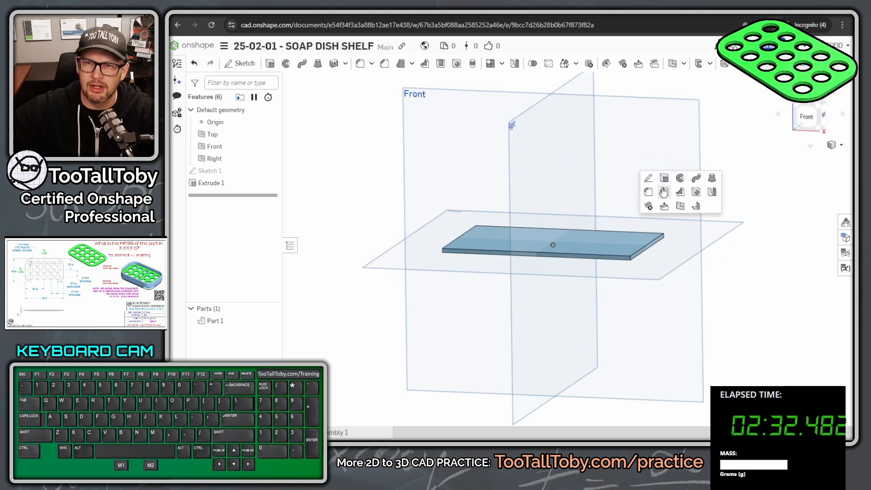
pyautogui.click(664, 193)
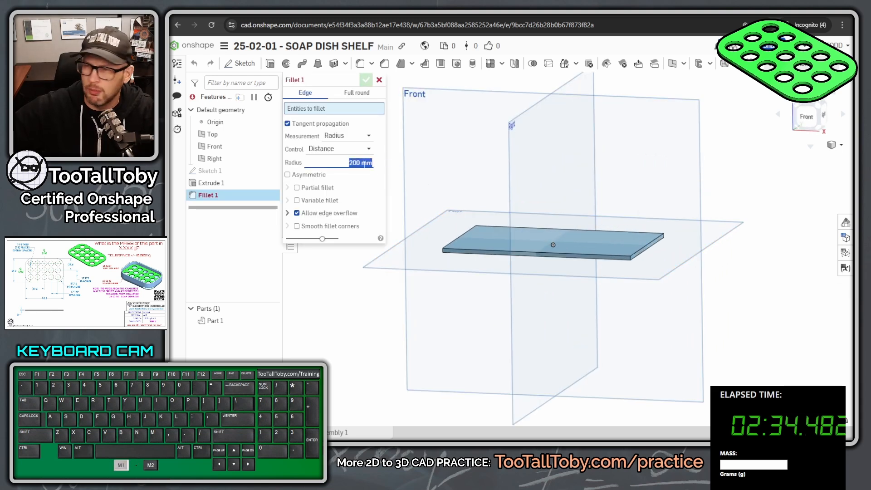
pyautogui.write('17.6')
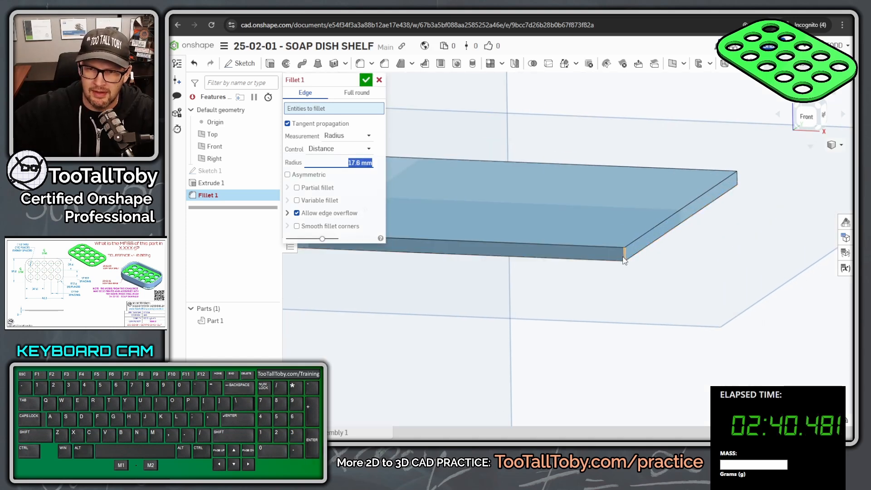
pyautogui.rightClick(624, 262)
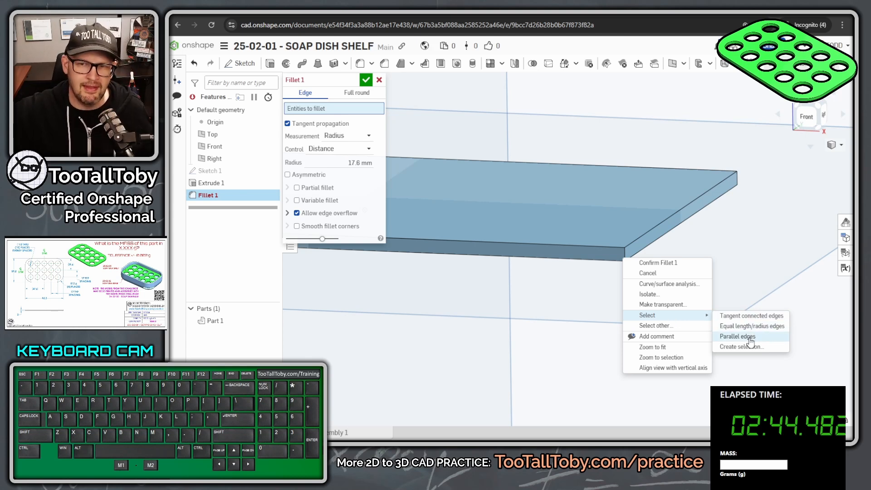
pyautogui.click(737, 336)
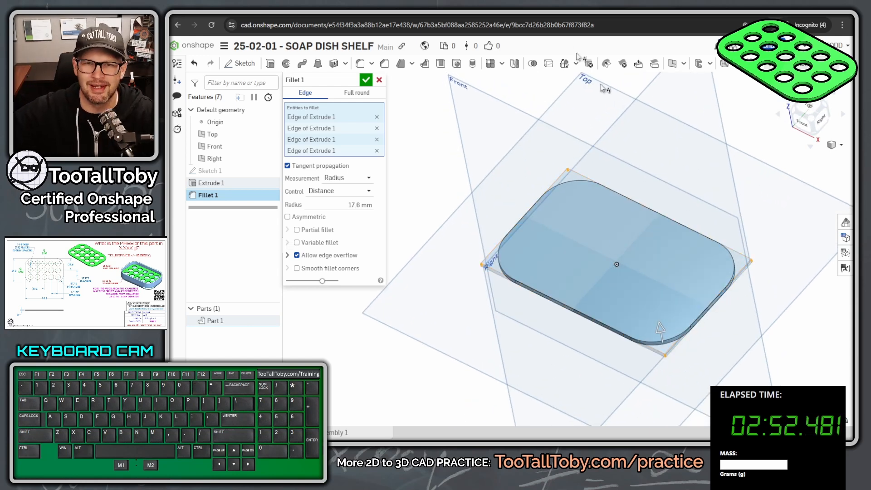
# Accept the 17.6 mm corner fillet and cancel the stray sketch started on the top face.
pyautogui.click(366, 80)
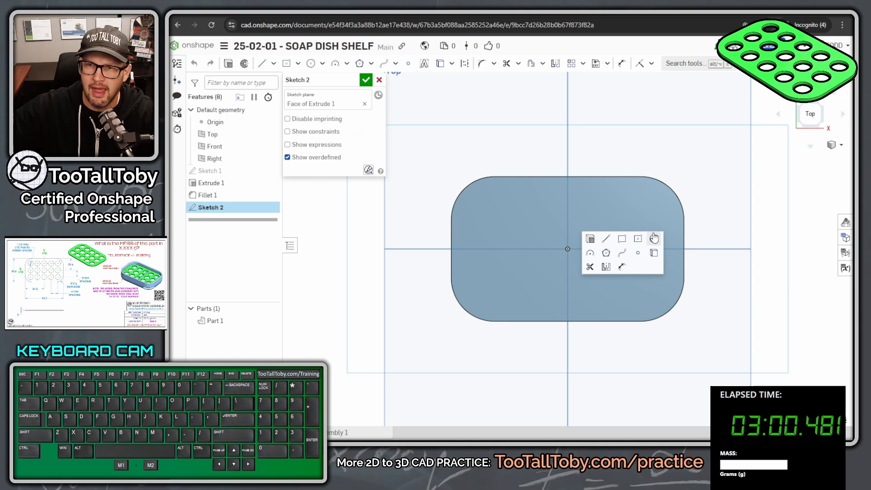
pyautogui.moveTo(568, 249); pyautogui.dragTo(590, 249)
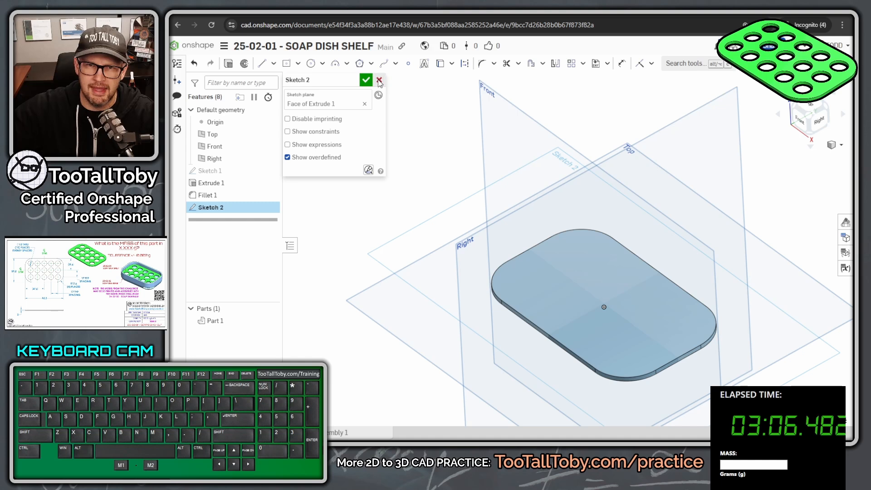
pyautogui.click(380, 80)
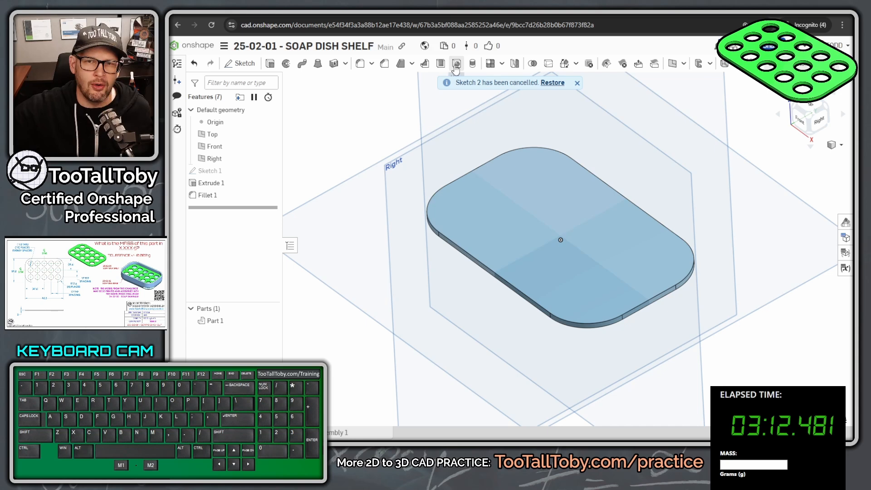
# Add a simple drilled 13 mm through-all hole at the plate centre.
pyautogui.click(455, 64)
pyautogui.write('5')
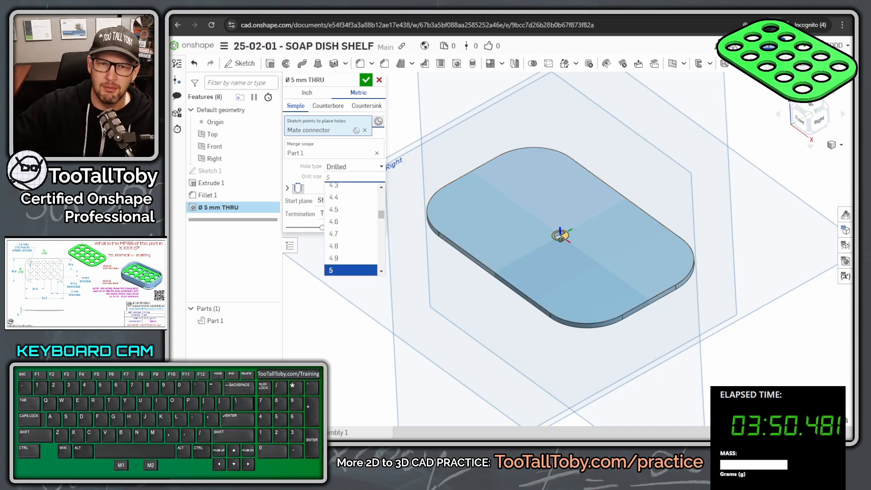
pyautogui.click(350, 271)
pyautogui.write('13')
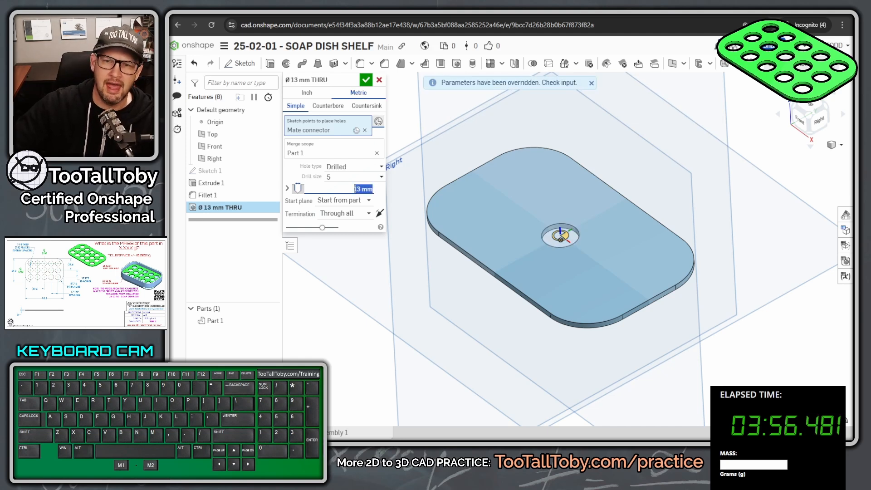
pyautogui.click(366, 80)
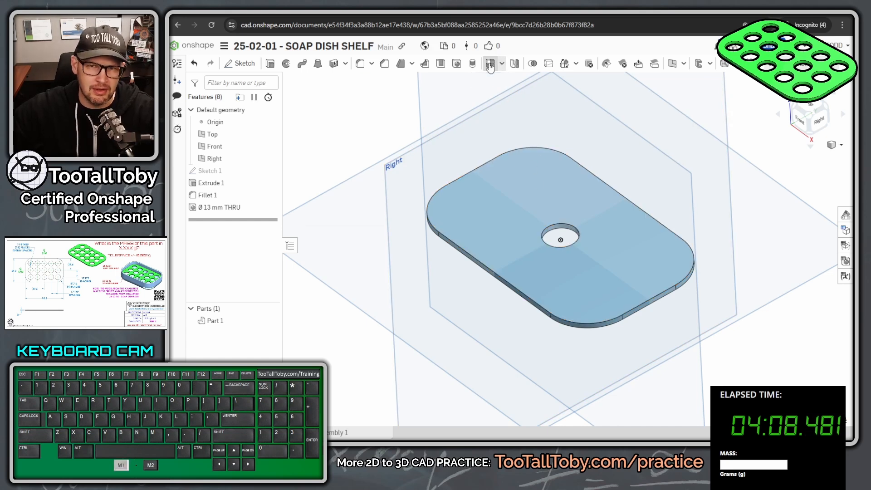
# Feature-pattern the hole along the long edge: 17 mm spacing, 5 instances, centered.
pyautogui.click(489, 64)
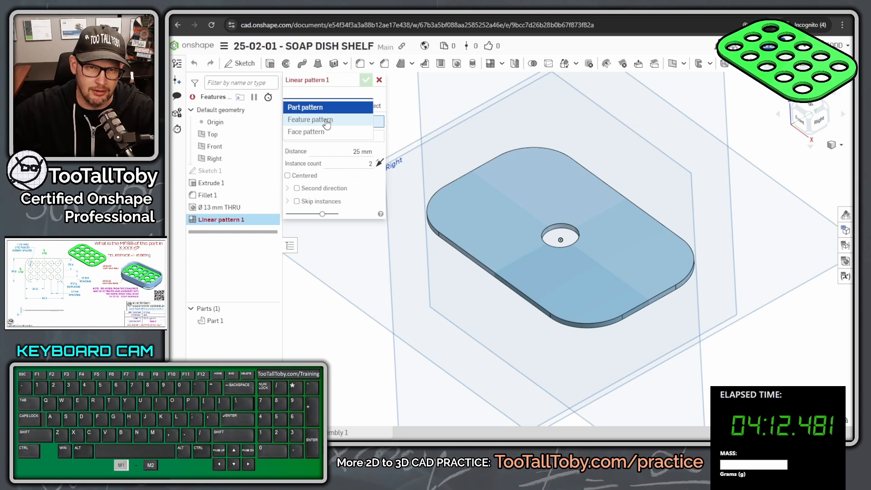
pyautogui.click(309, 120)
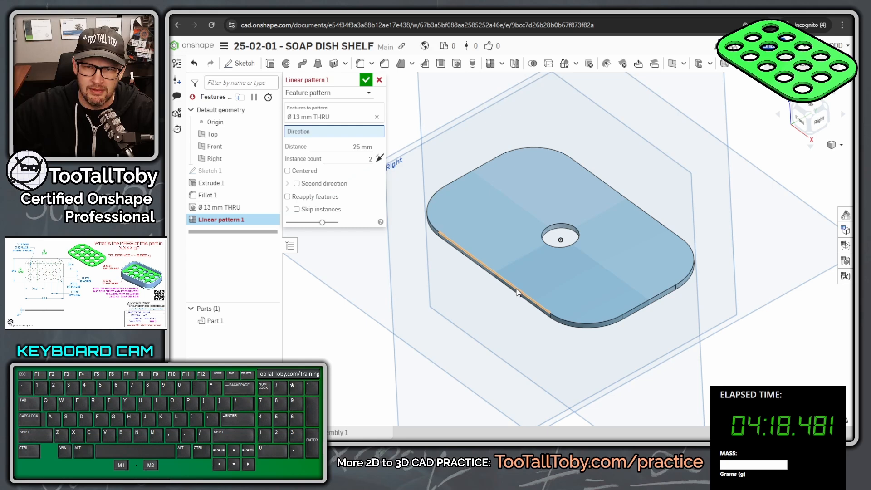
pyautogui.click(516, 292)
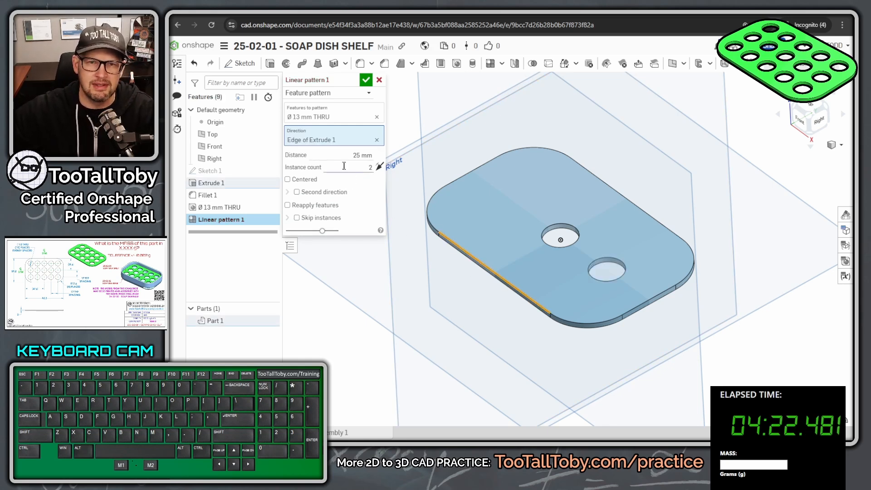
pyautogui.write('17')
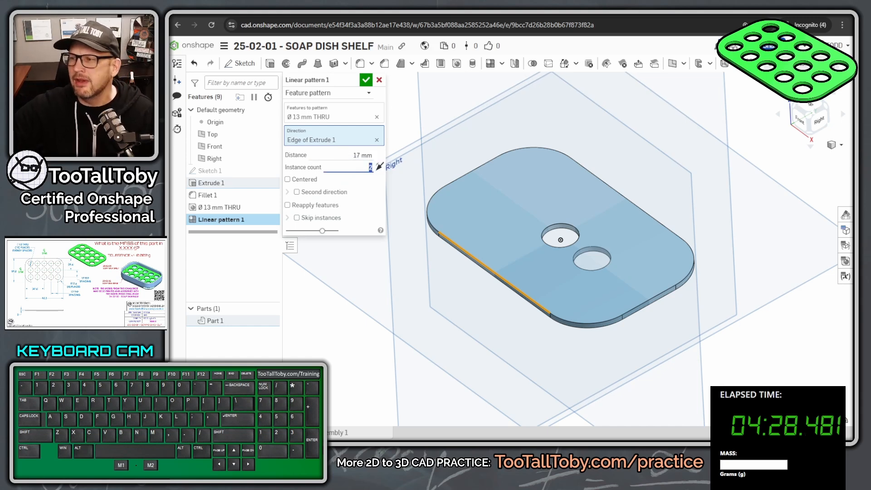
pyautogui.write('5')
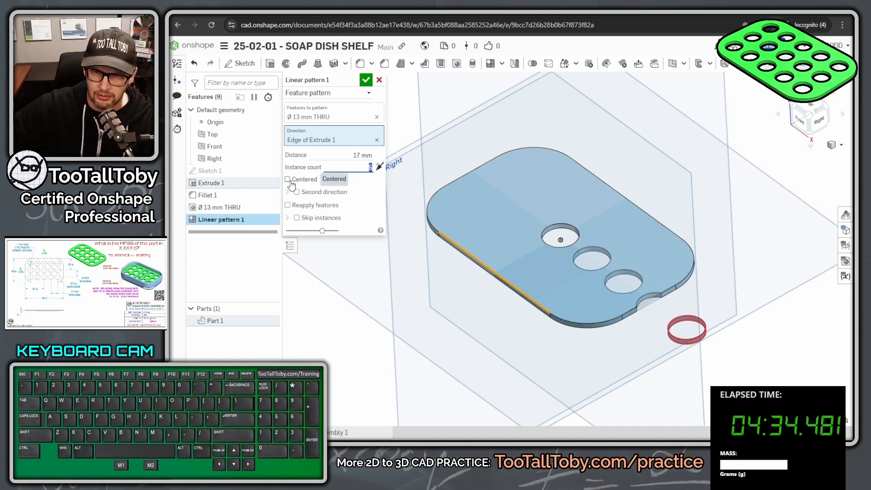
pyautogui.click(288, 179)
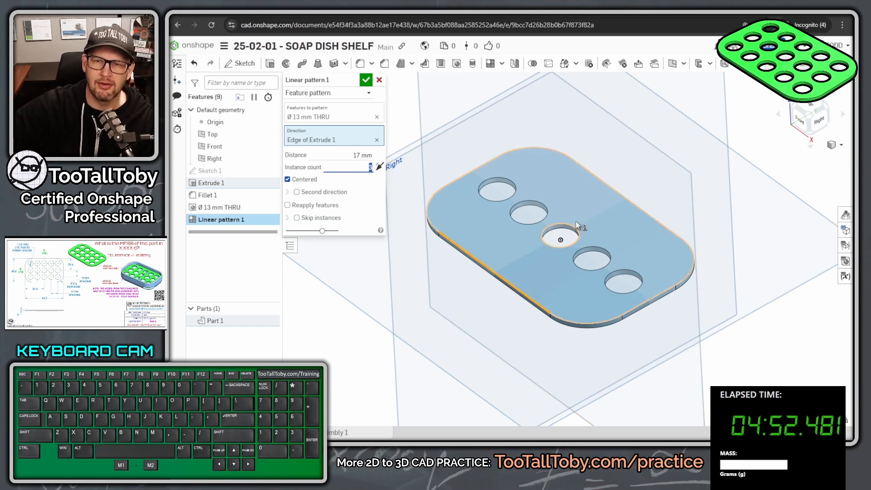
pyautogui.moveTo(659, 239)
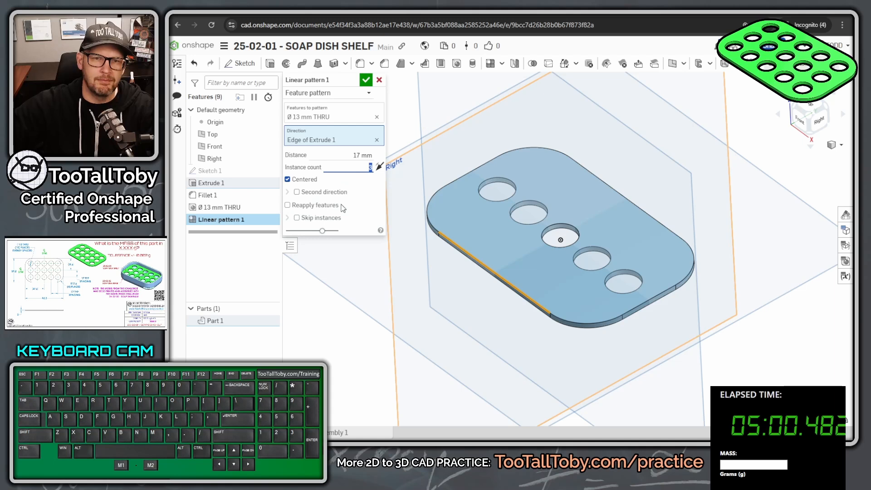
# Add a centered second direction along the short edge, 17 mm, 3 instances, and accept the 15-hole grid.
pyautogui.click(296, 192)
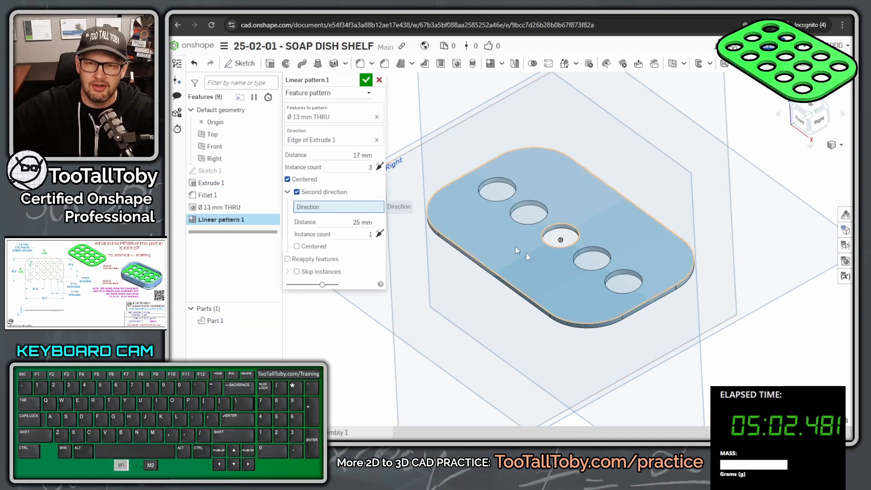
pyautogui.click(641, 309)
pyautogui.write('2')
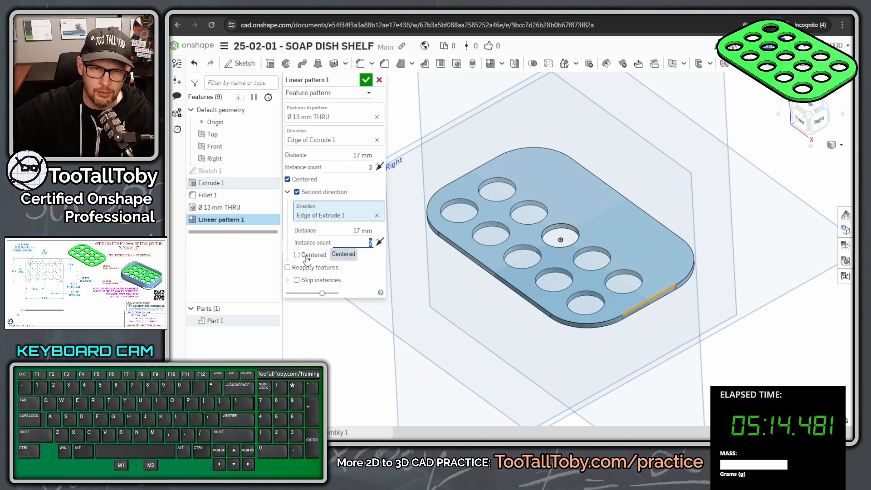
pyautogui.click(296, 254)
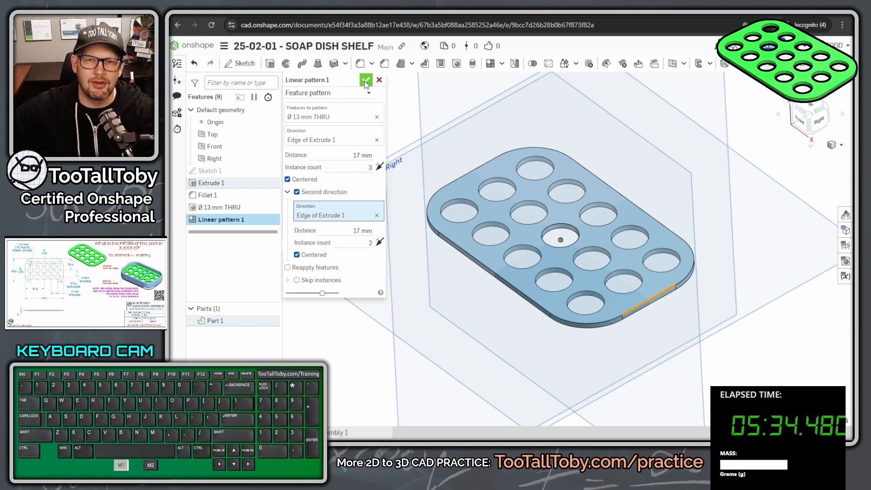
pyautogui.click(366, 80)
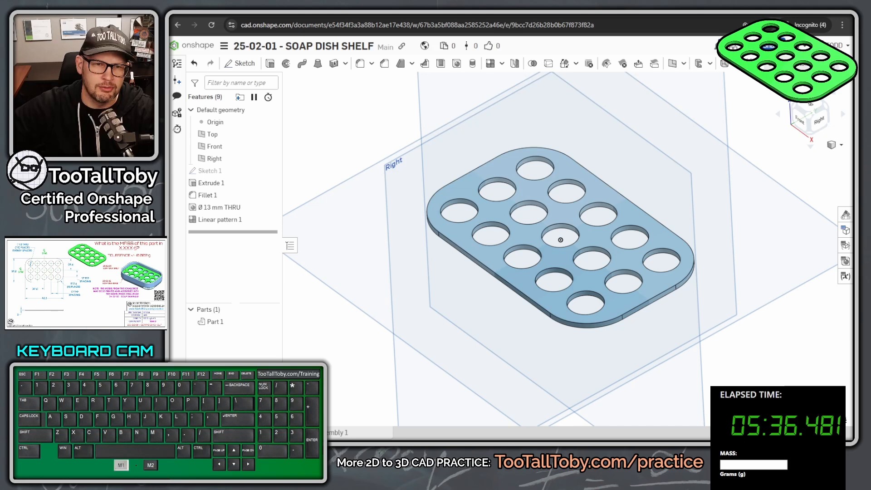
# Give Part 1 a bright green appearance, fine-tuned to a purer hue in the Mixer.
pyautogui.rightClick(214, 267)
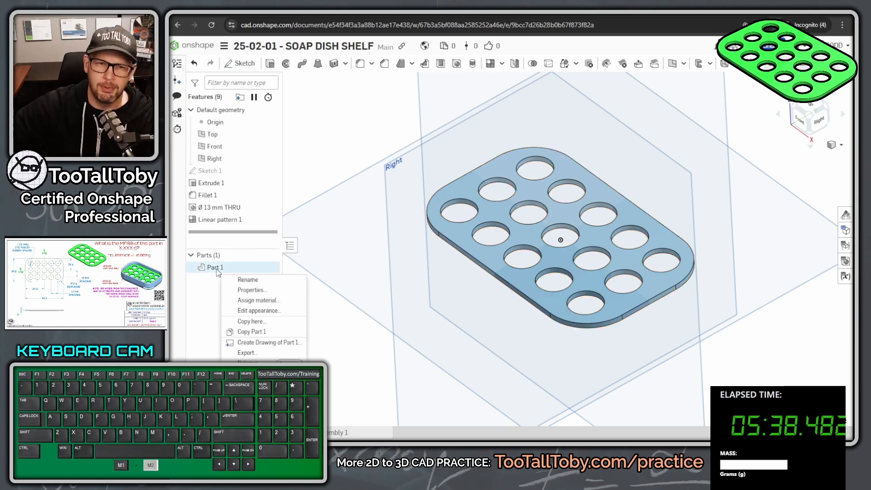
pyautogui.moveTo(264, 311)
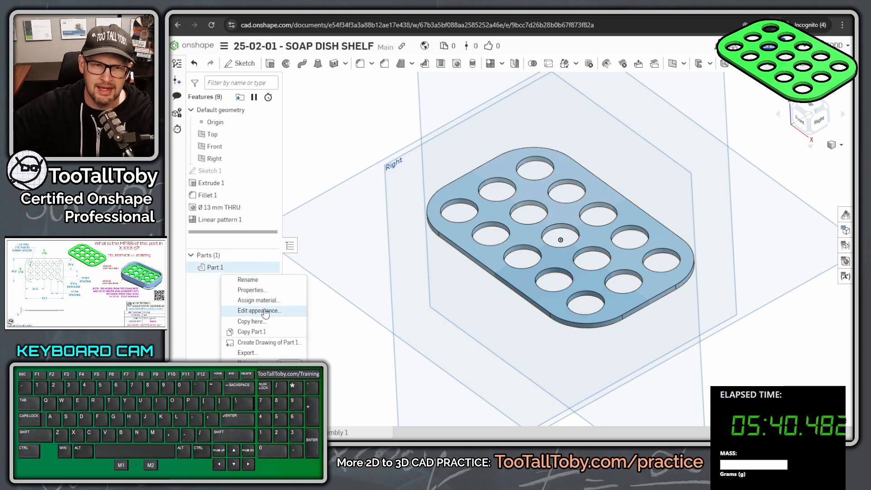
pyautogui.click(260, 310)
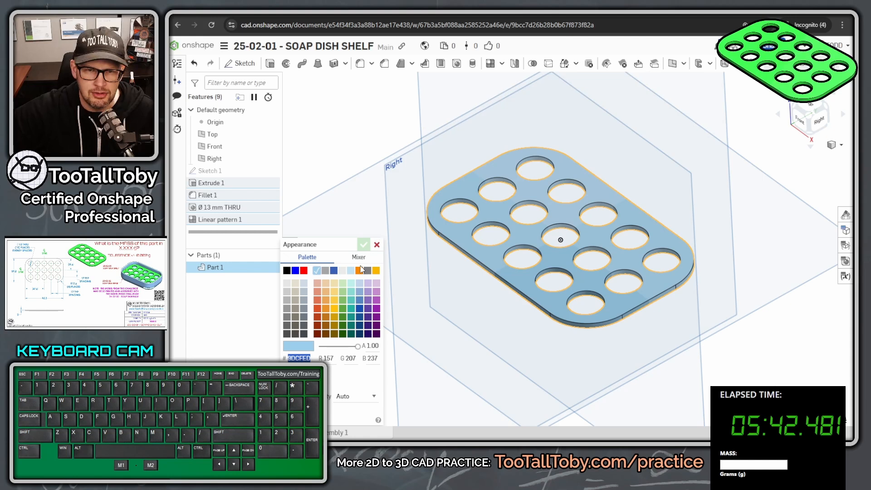
pyautogui.click(343, 299)
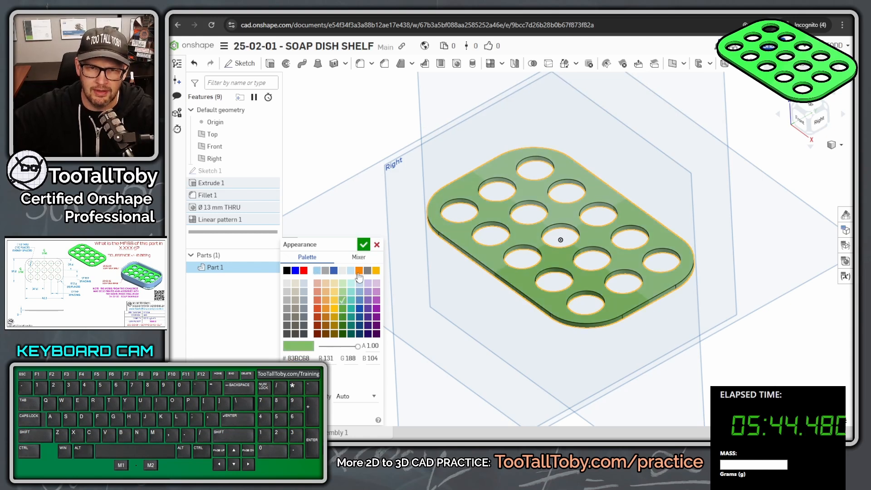
pyautogui.click(359, 256)
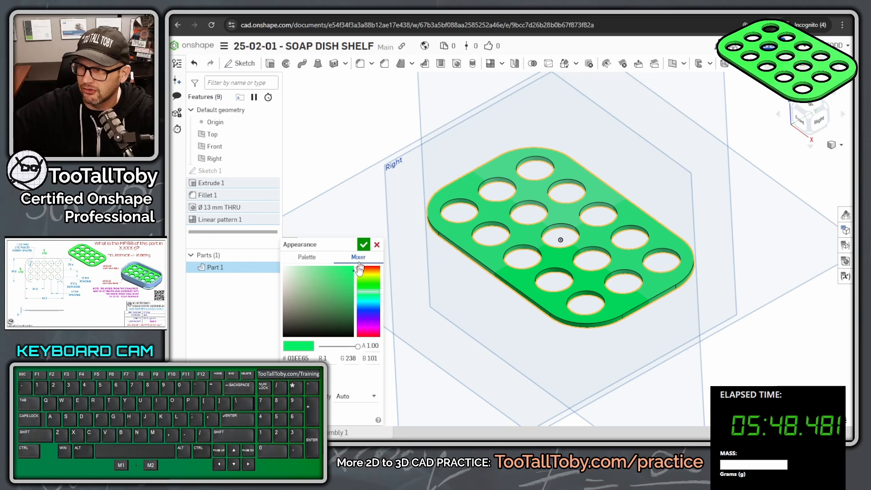
pyautogui.moveTo(368, 271); pyautogui.dragTo(367, 288)
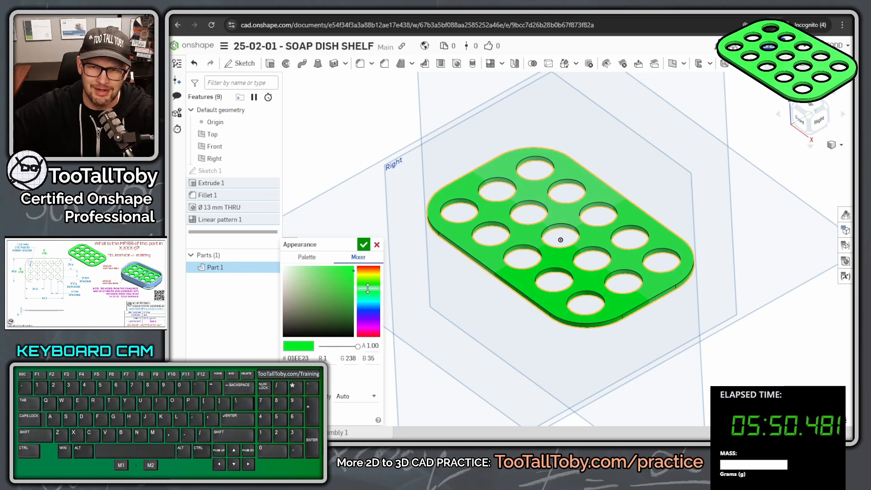
pyautogui.click(363, 244)
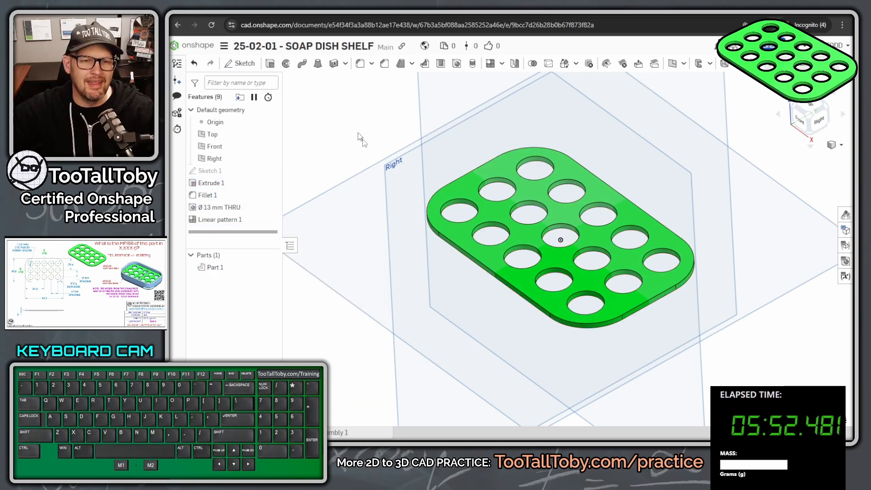
# Assign TTT-ABS from the TTT-CUSTOM MATERIALS library to Part 1, giving 6.9 g.
pyautogui.rightClick(215, 267)
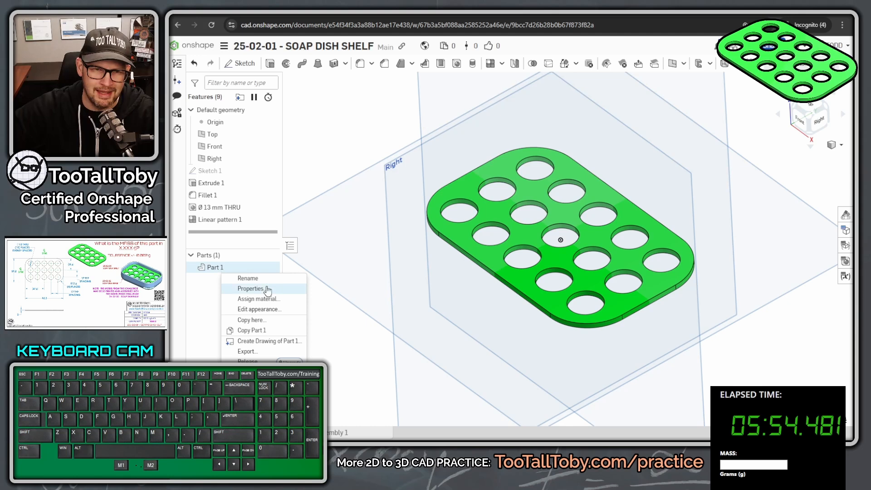
pyautogui.click(259, 299)
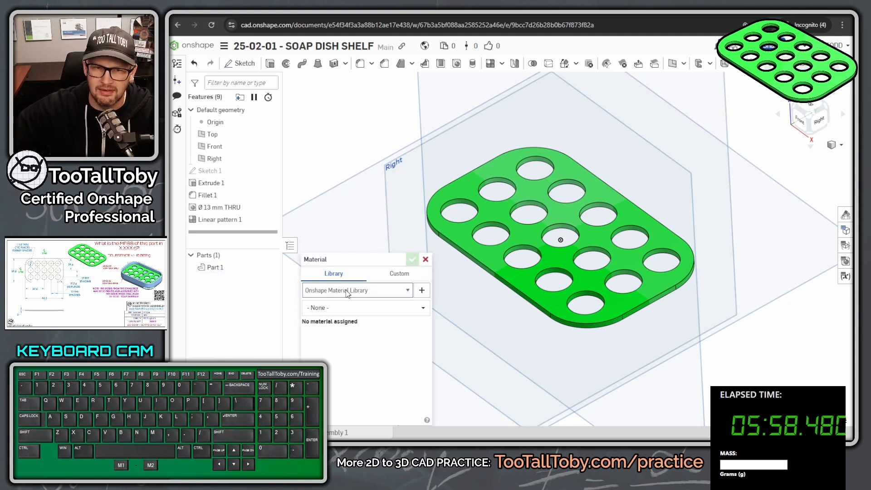
pyautogui.click(357, 290)
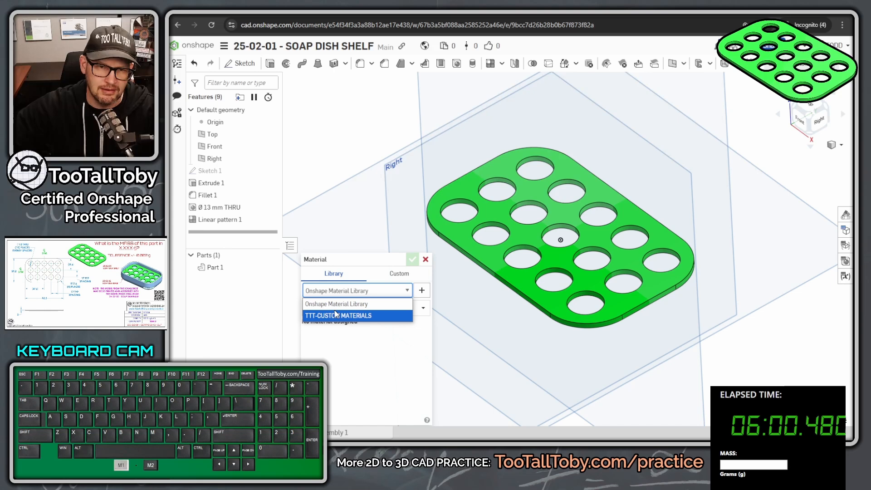
pyautogui.click(337, 315)
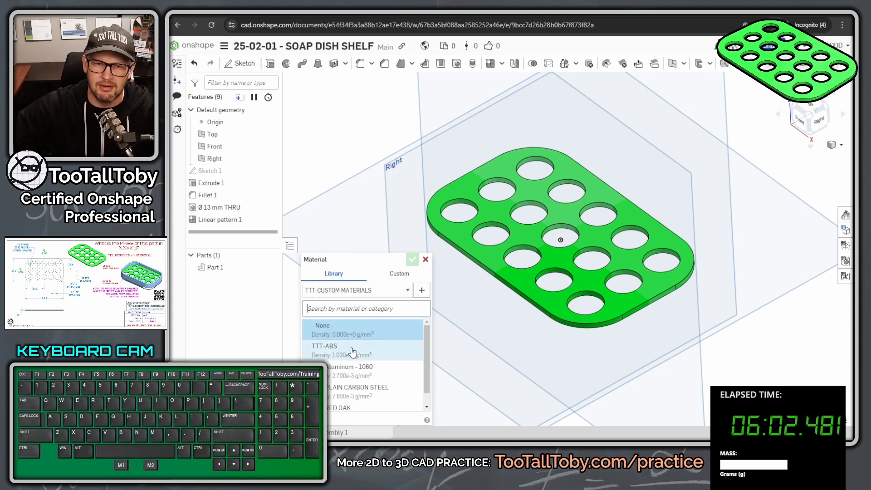
pyautogui.click(325, 346)
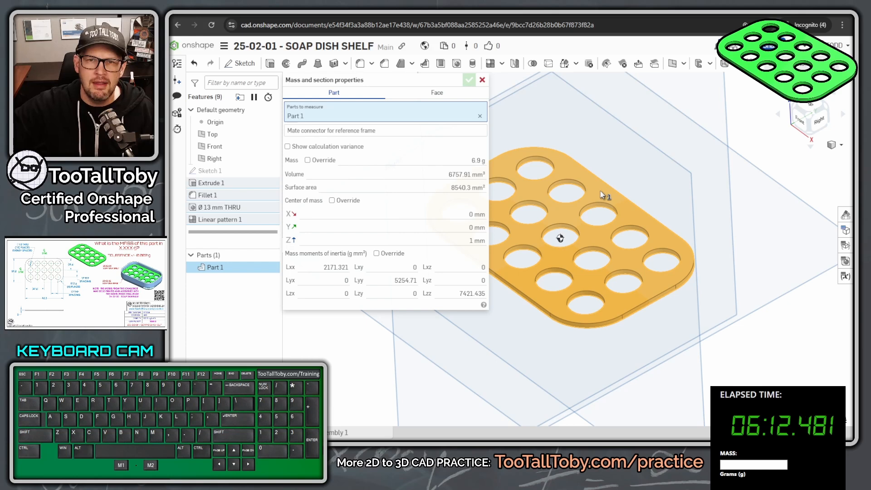
pyautogui.moveTo(477, 164)
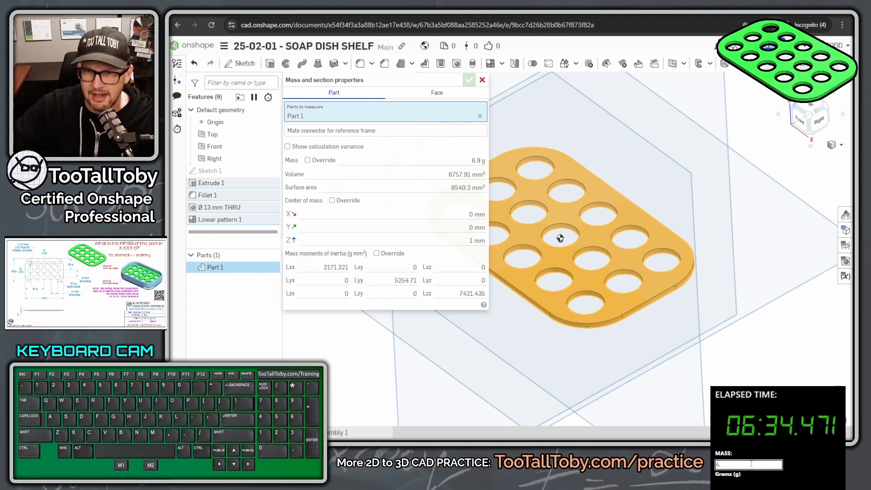
# Enter 6.893 g as the plate's mass on TooTallToby and submit the answer.
pyautogui.write('6.893')
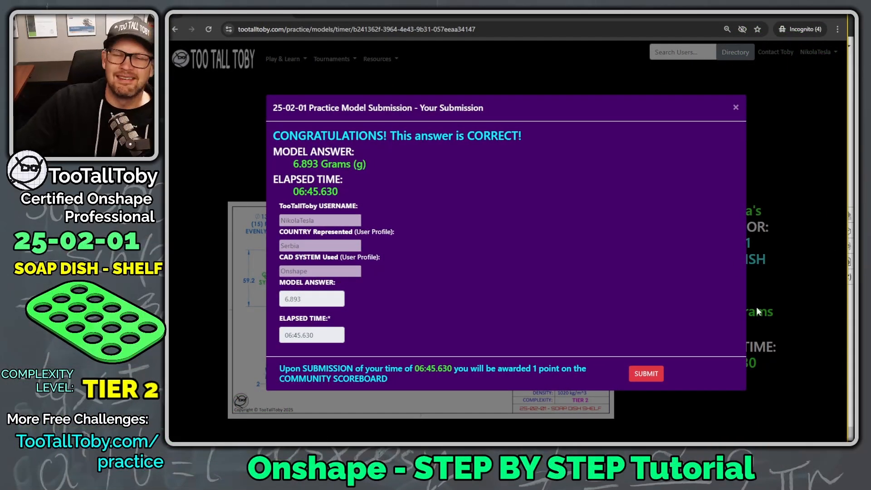
pyautogui.moveTo(655, 236)
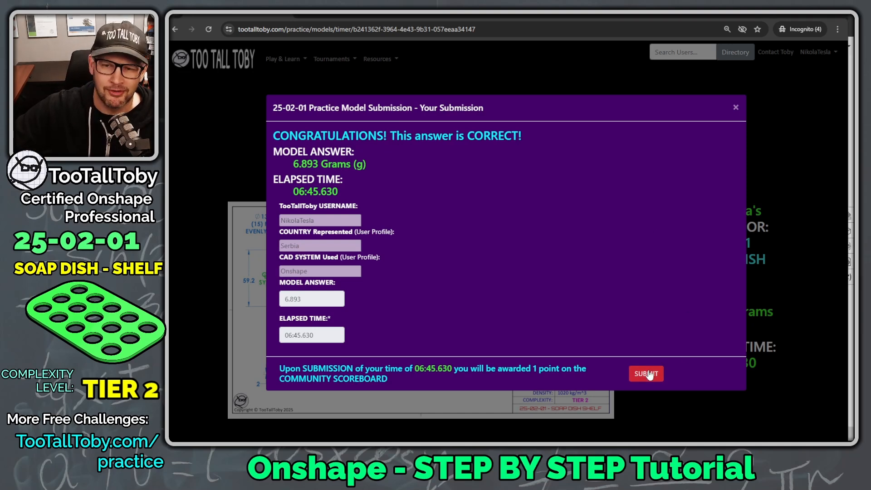
pyautogui.click(646, 374)
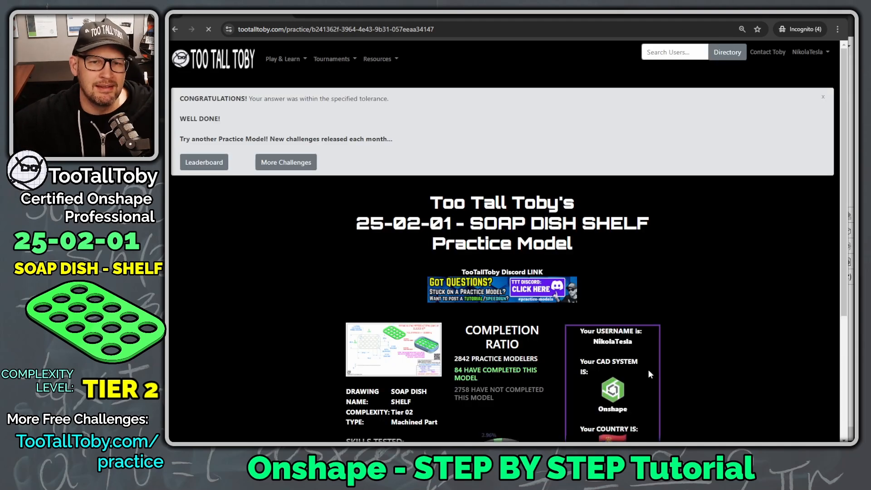
pyautogui.scroll(-3)
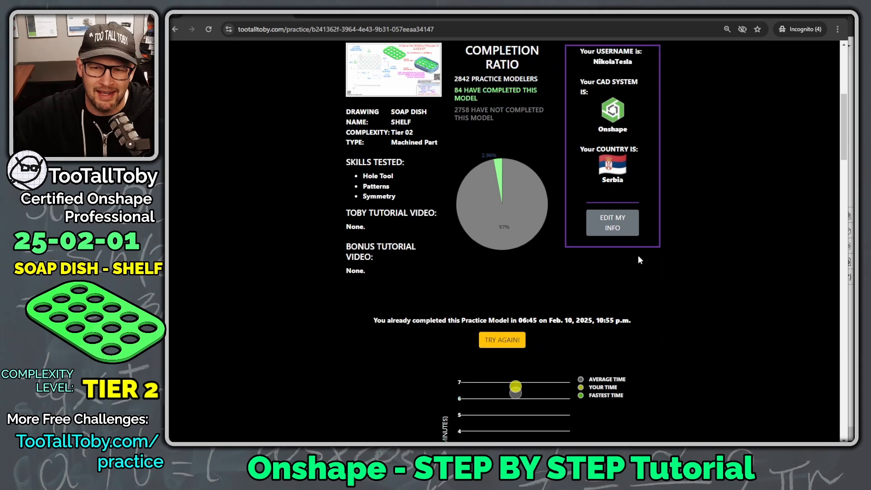
pyautogui.scroll(-3)
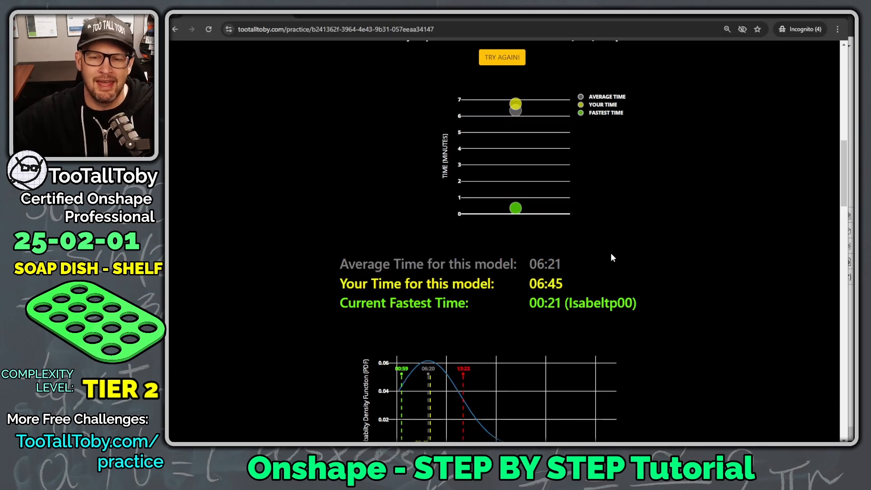
pyautogui.scroll(-3)
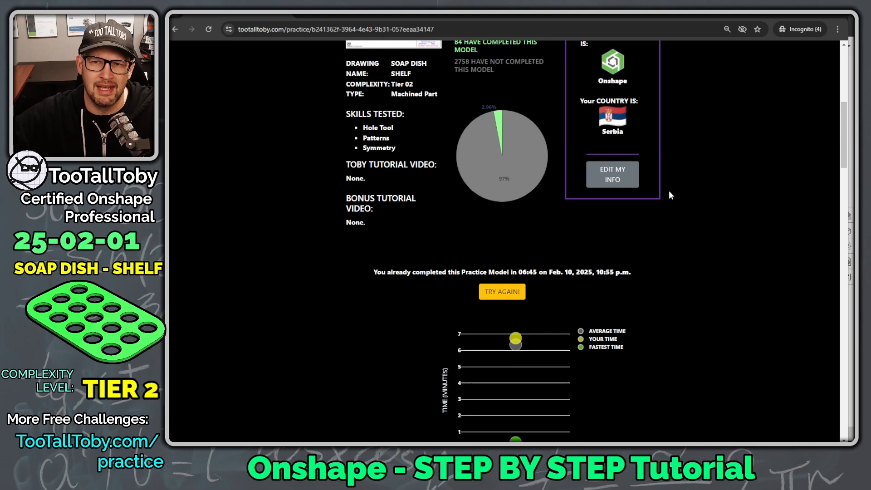
pyautogui.scroll(-3)
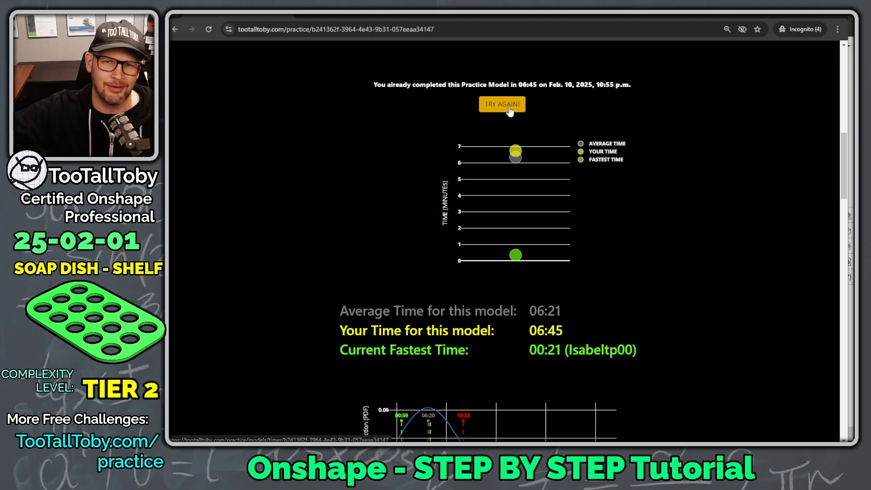
pyautogui.scroll(-3)
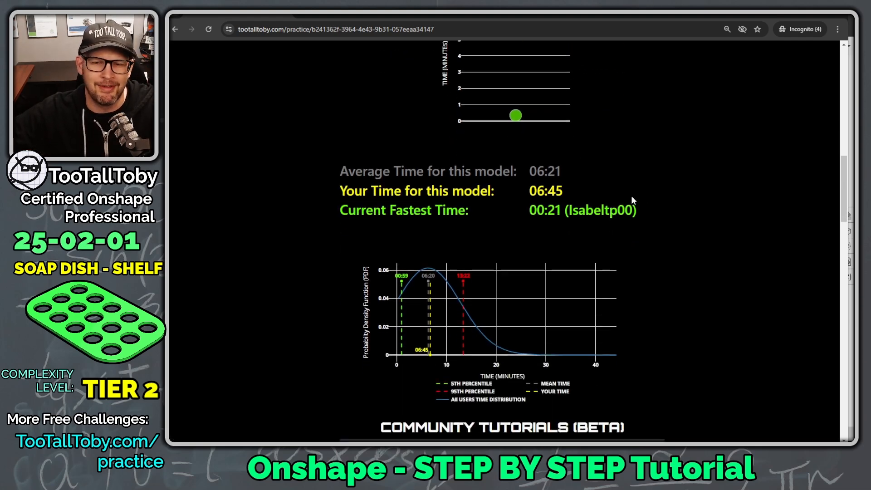
pyautogui.scroll(-3)
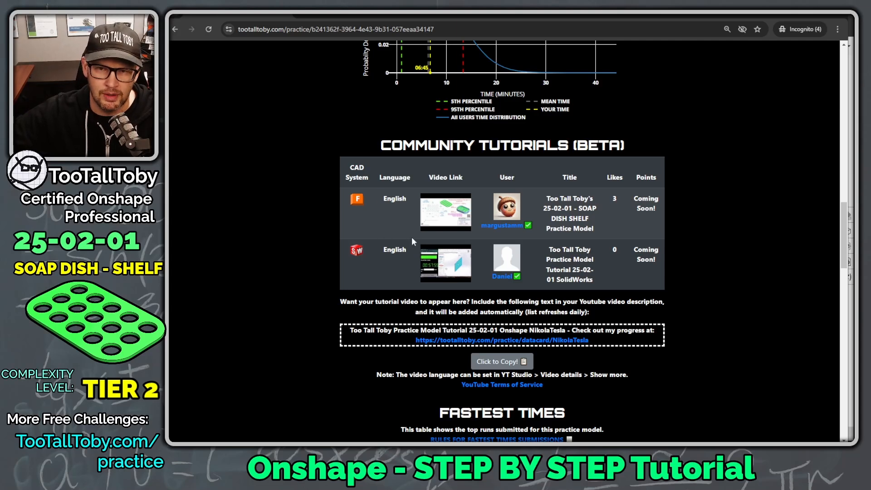
pyautogui.moveTo(362, 207)
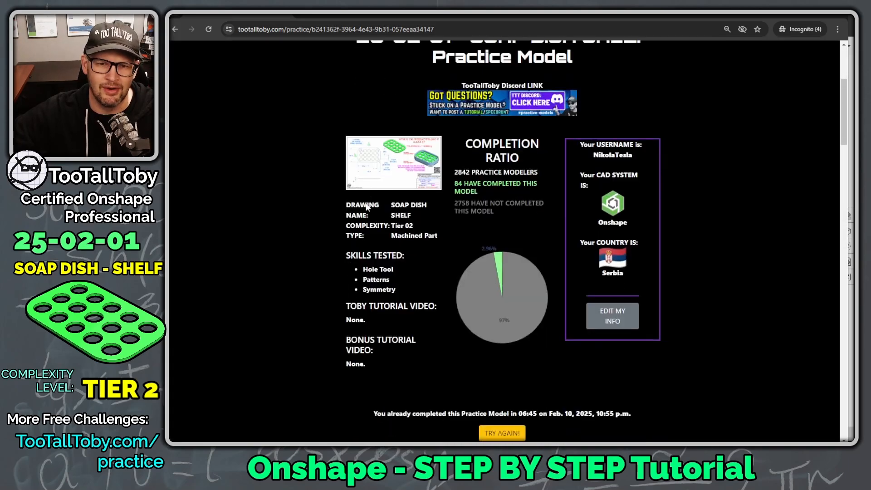
pyautogui.scroll(-3)
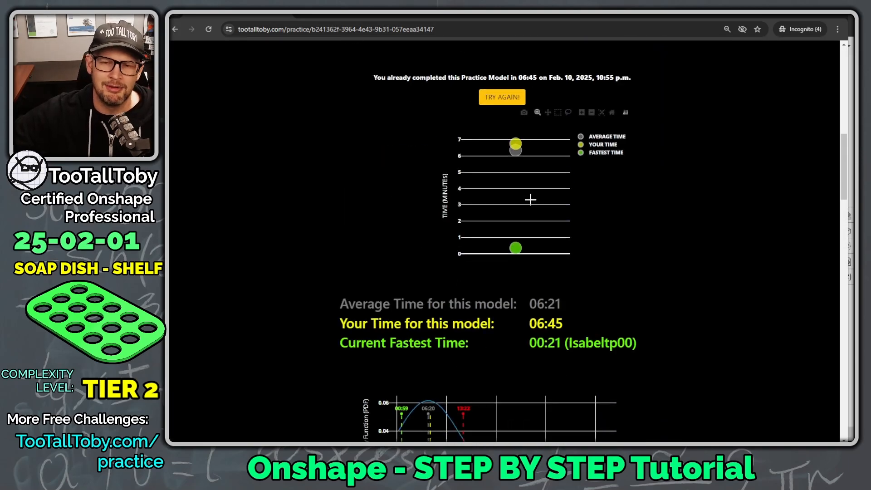
pyautogui.scroll(-3)
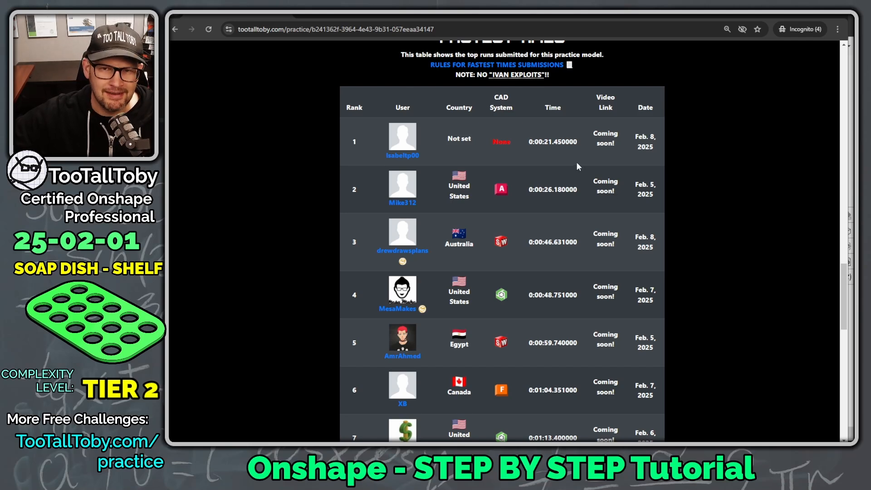
pyautogui.moveTo(540, 154)
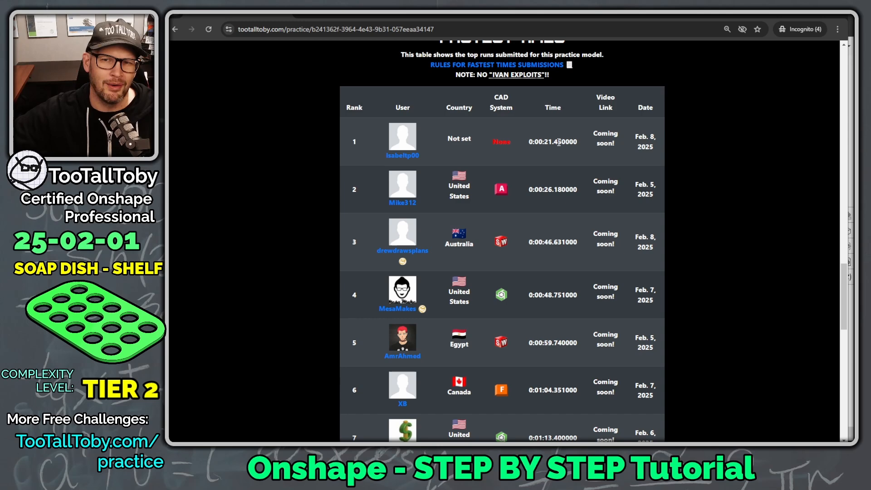
pyautogui.moveTo(575, 156)
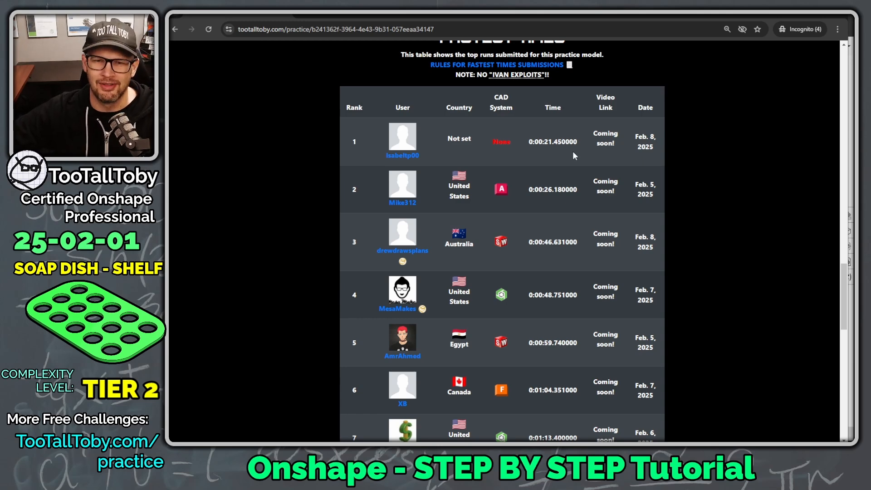
pyautogui.scroll(-3)
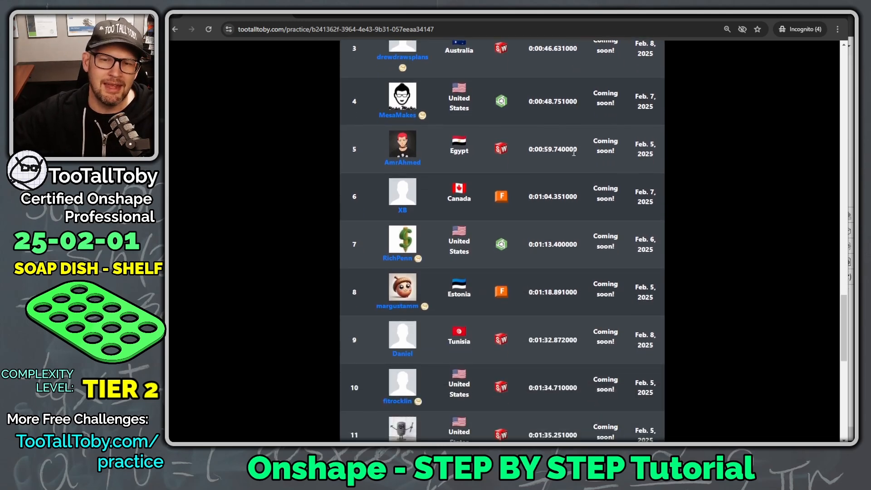
pyautogui.scroll(-3)
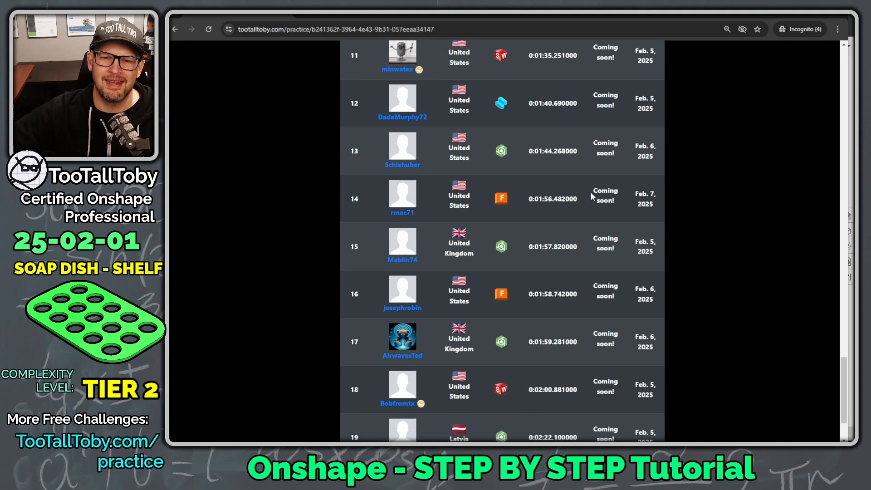
pyautogui.scroll(-3)
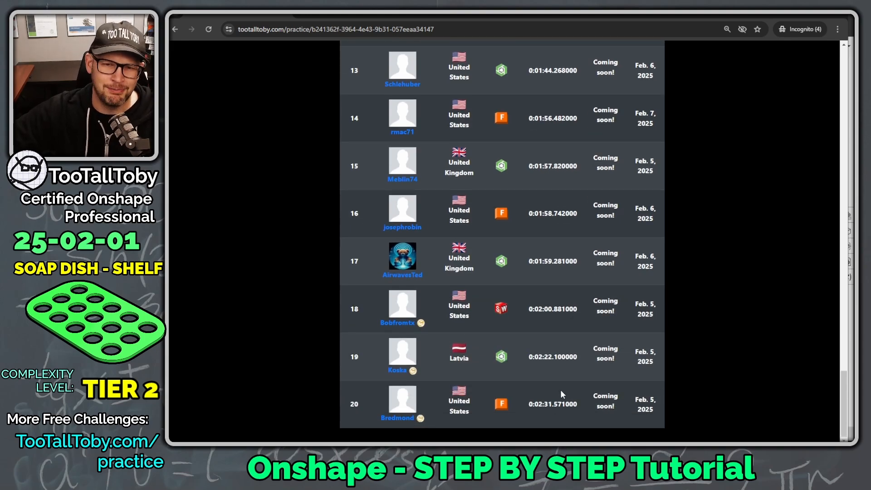
pyautogui.scroll(3)
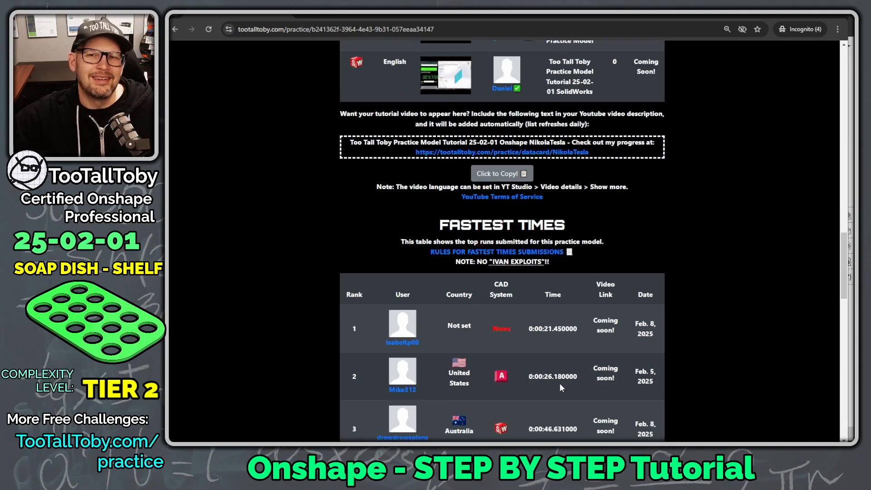